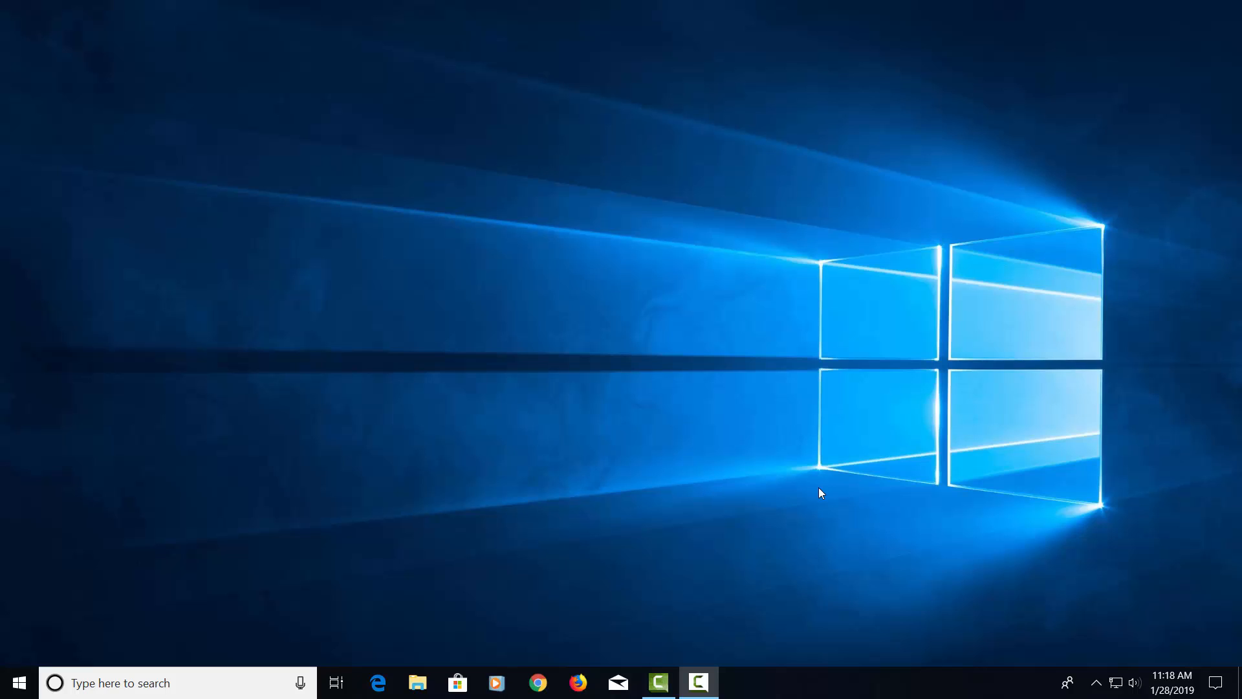
pyautogui.moveTo(633, 442)
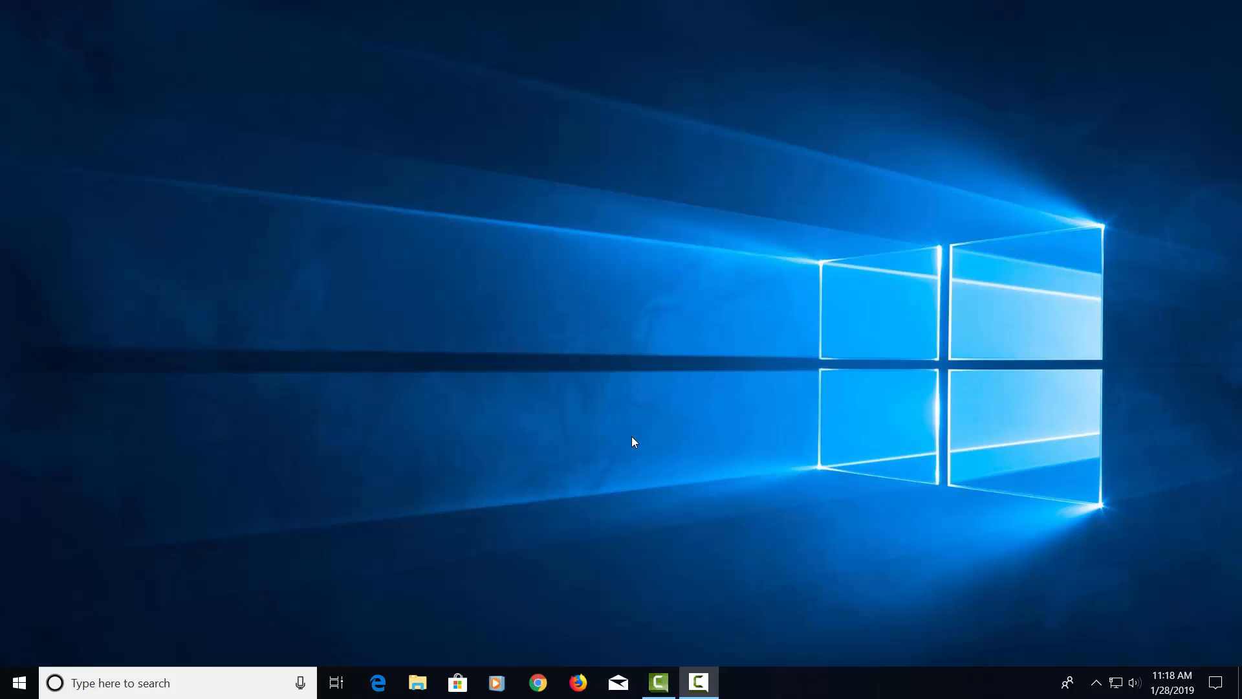
pyautogui.moveTo(418, 555)
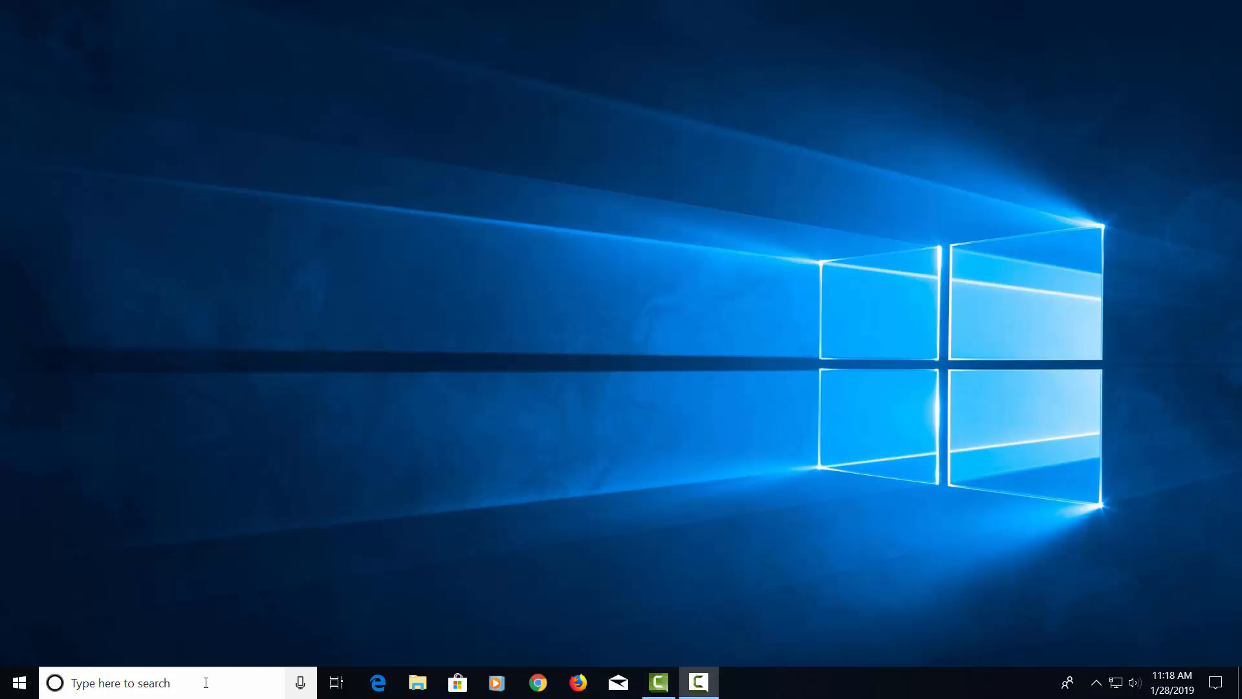
# - Search Windows for 'about' to reach the PC's About settings page
pyautogui.click(119, 682)
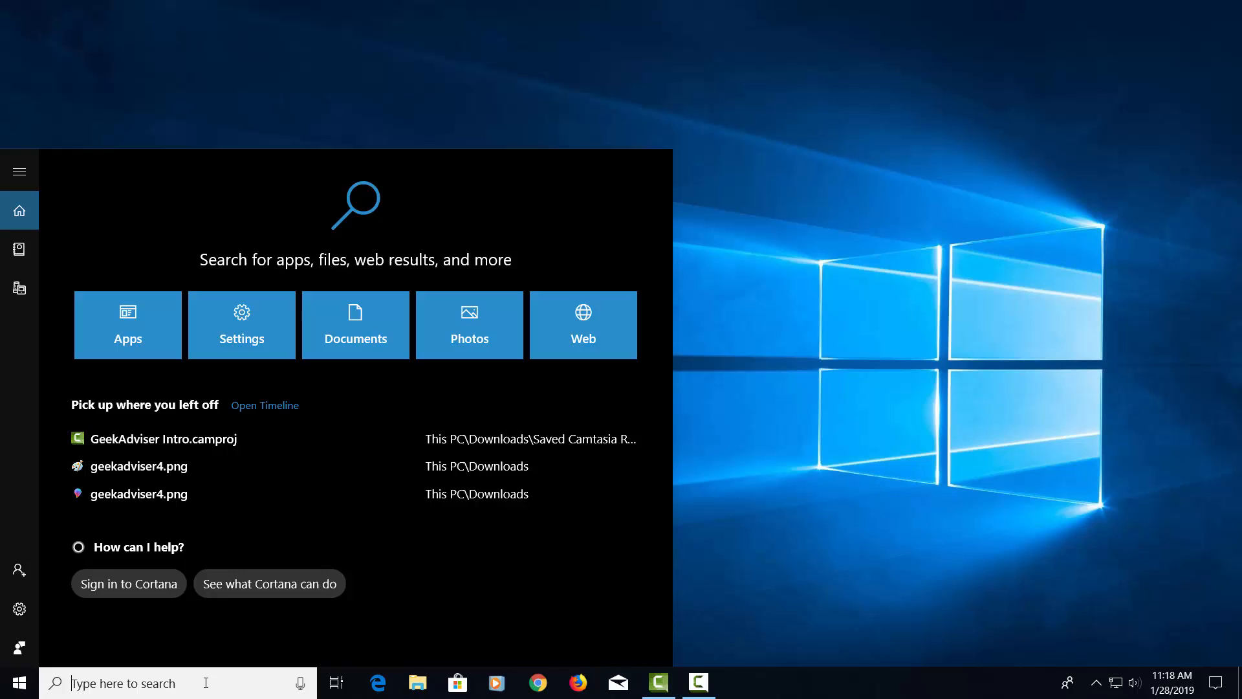
pyautogui.write('about')
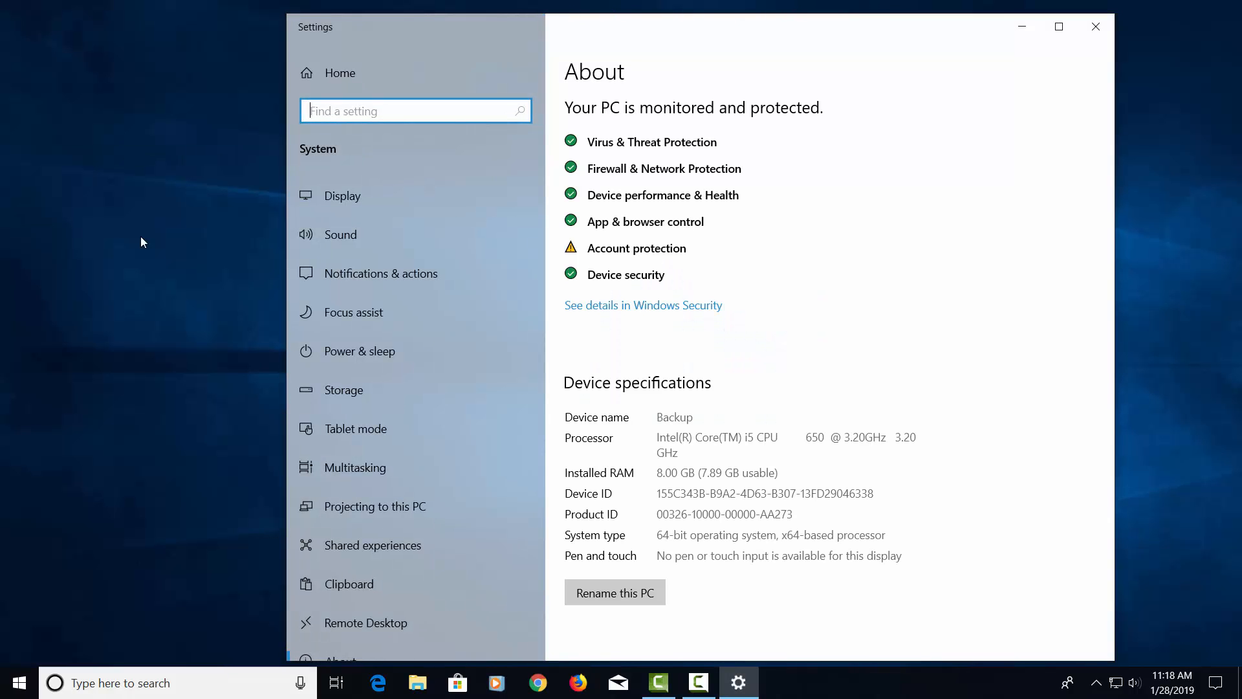
pyautogui.scroll(-3)
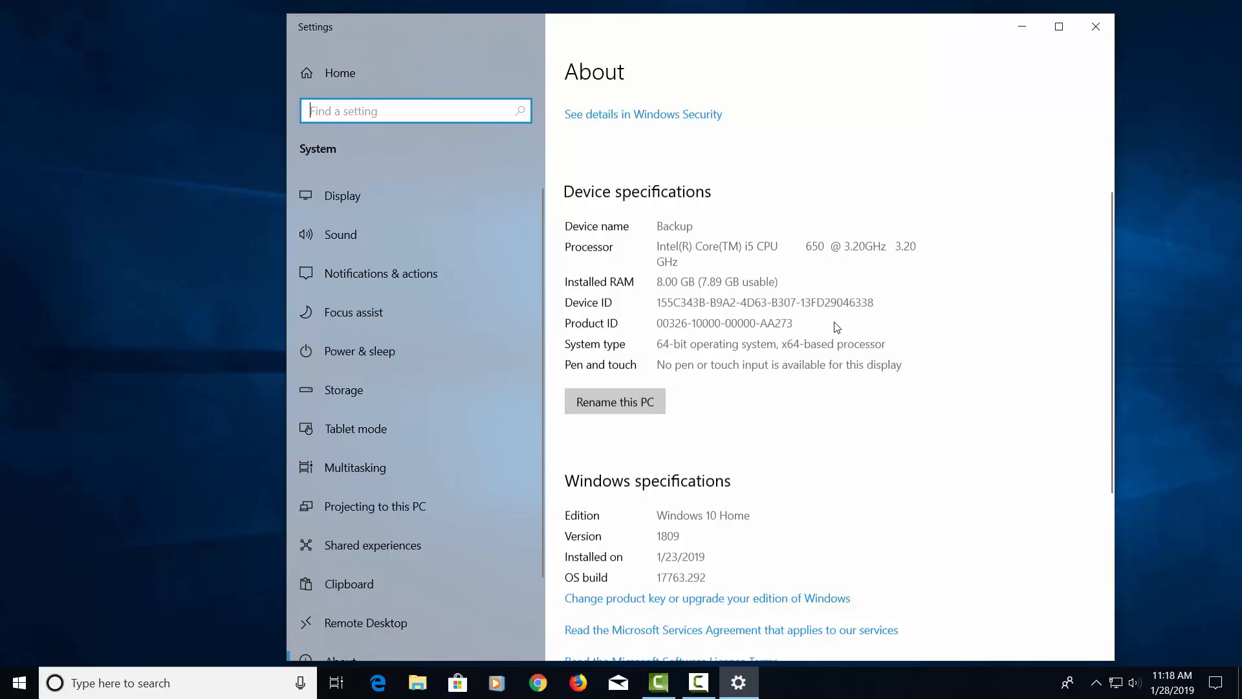
pyautogui.scroll(-3)
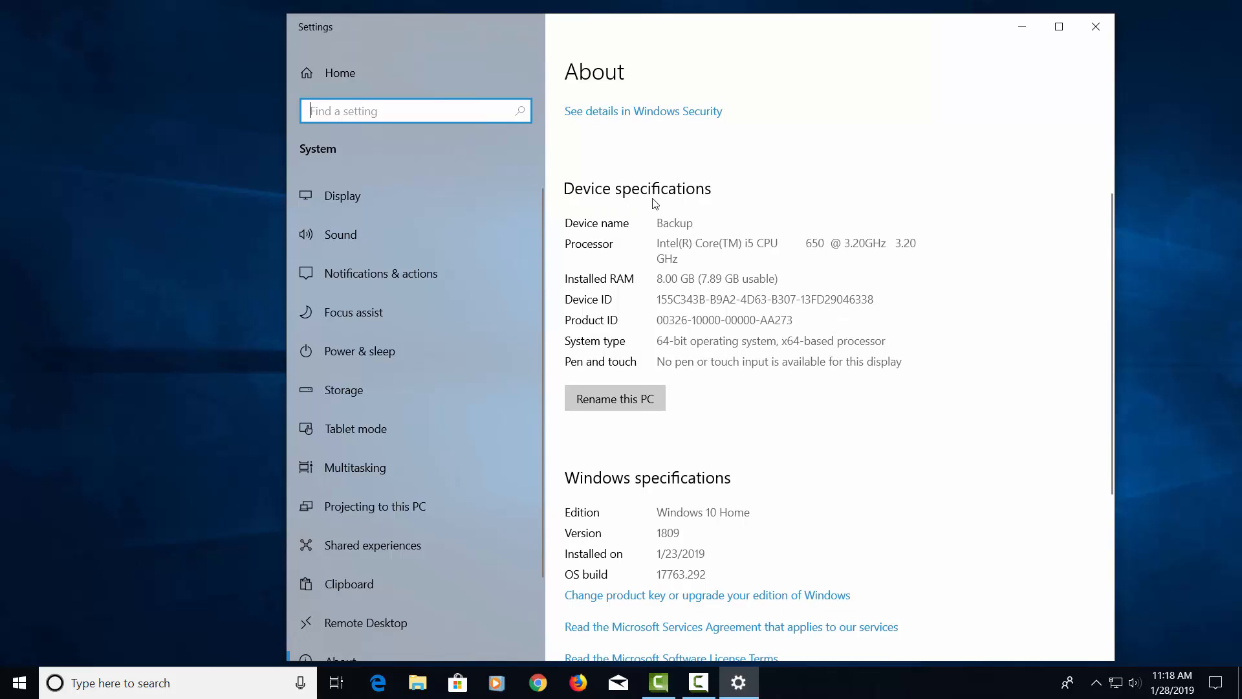
pyautogui.moveTo(646, 259)
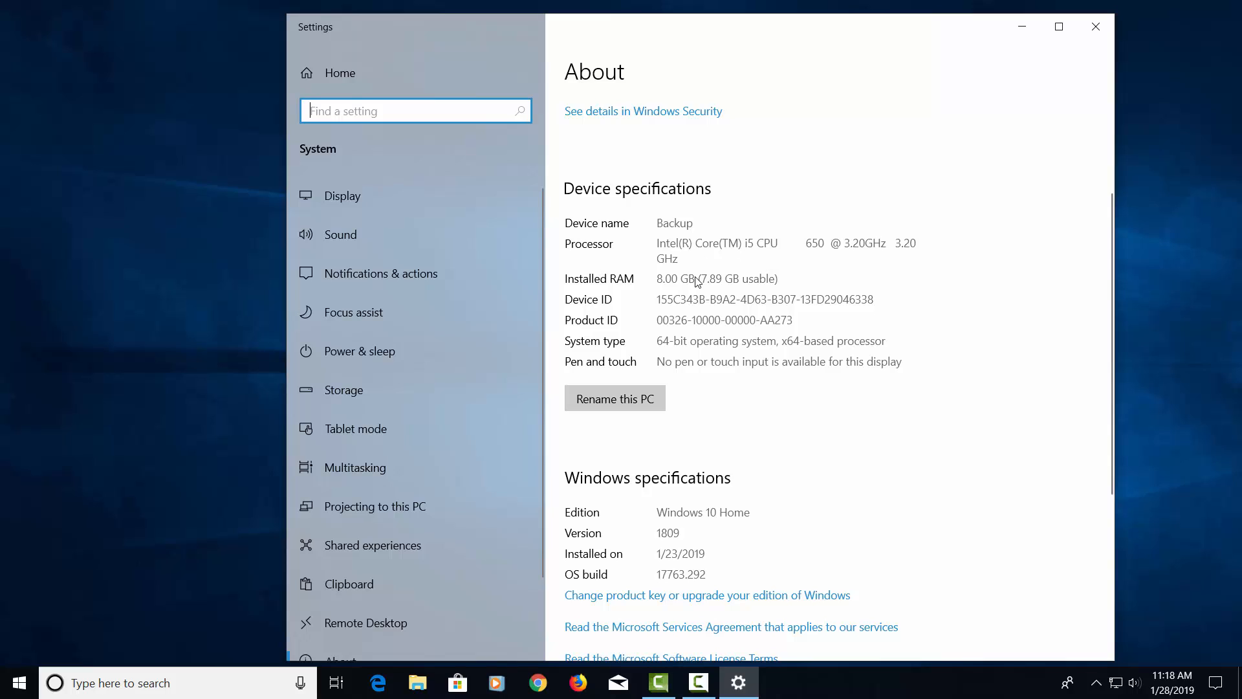
pyautogui.moveTo(639, 335)
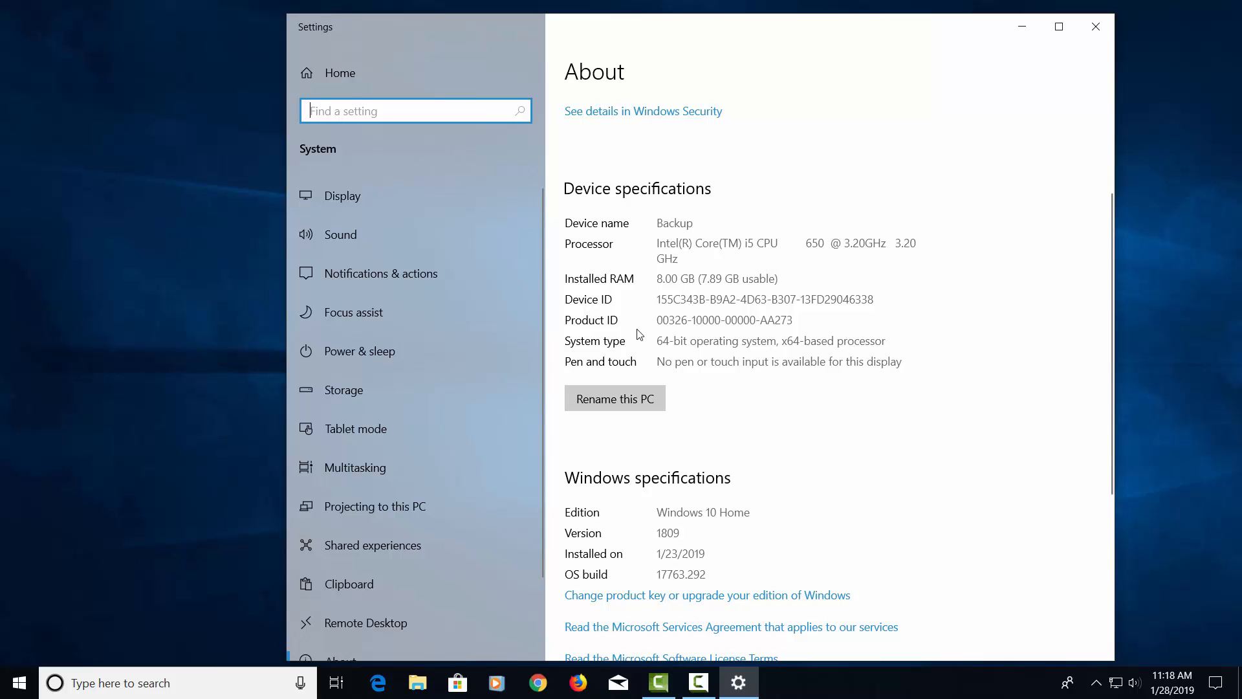
pyautogui.moveTo(760, 347)
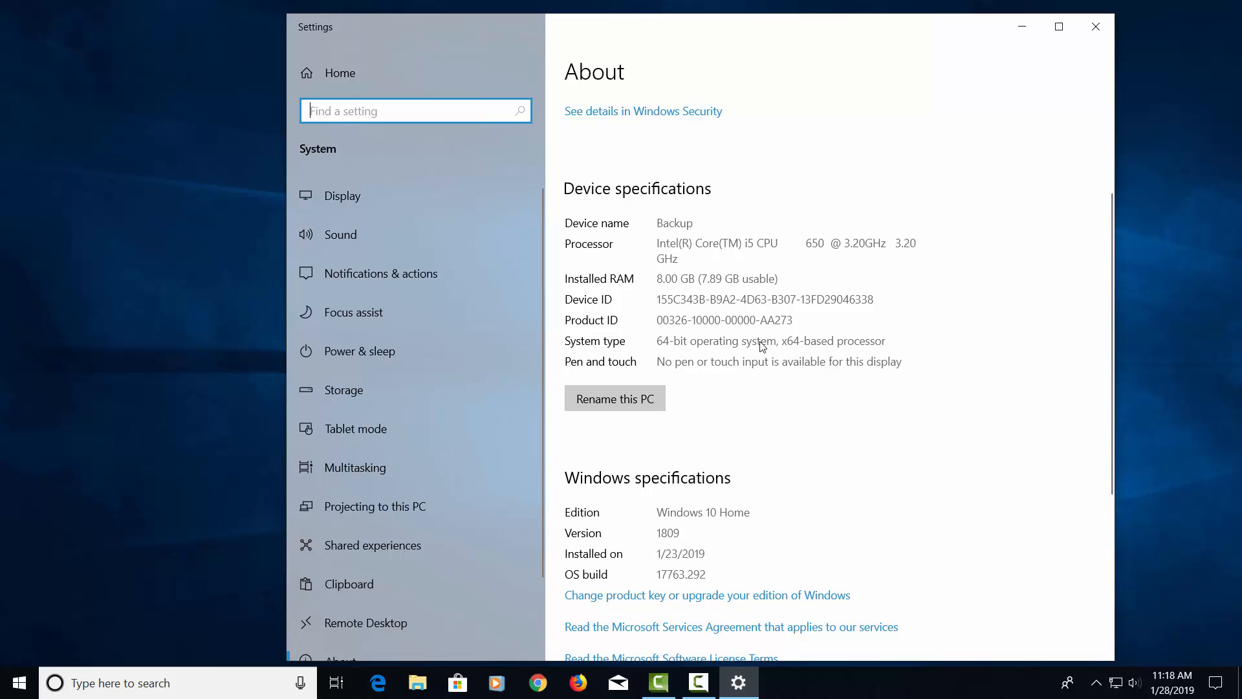
pyautogui.scroll(-3)
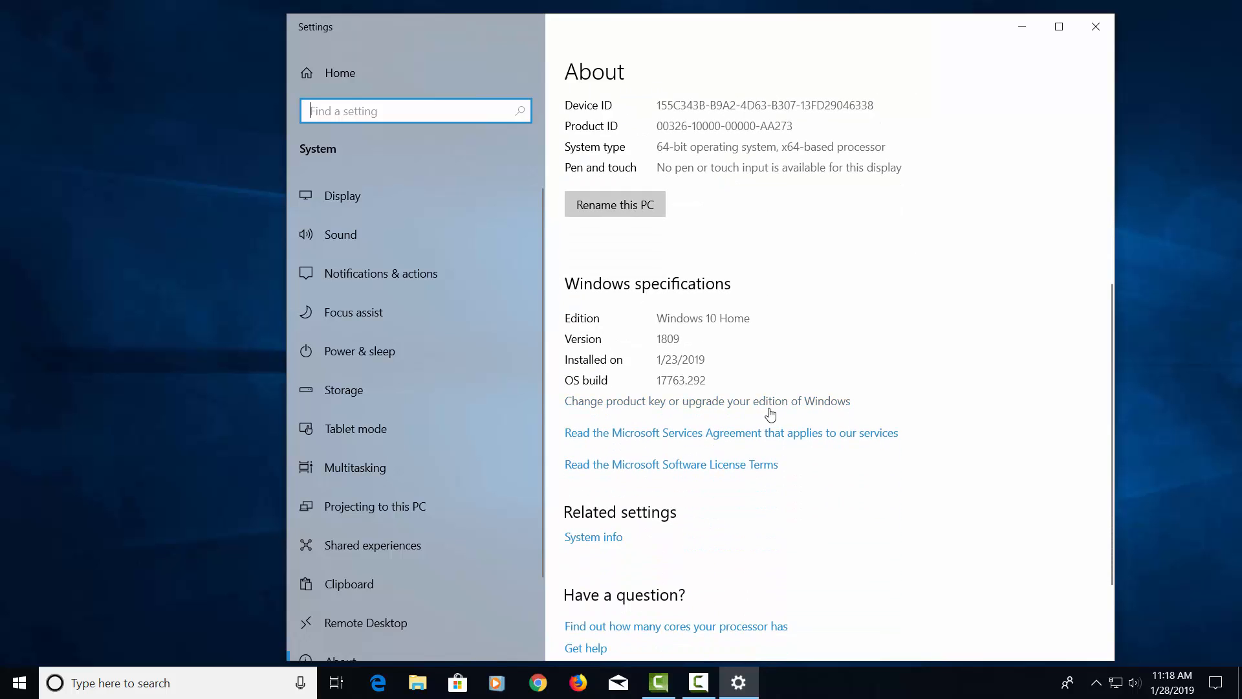
pyautogui.scroll(-3)
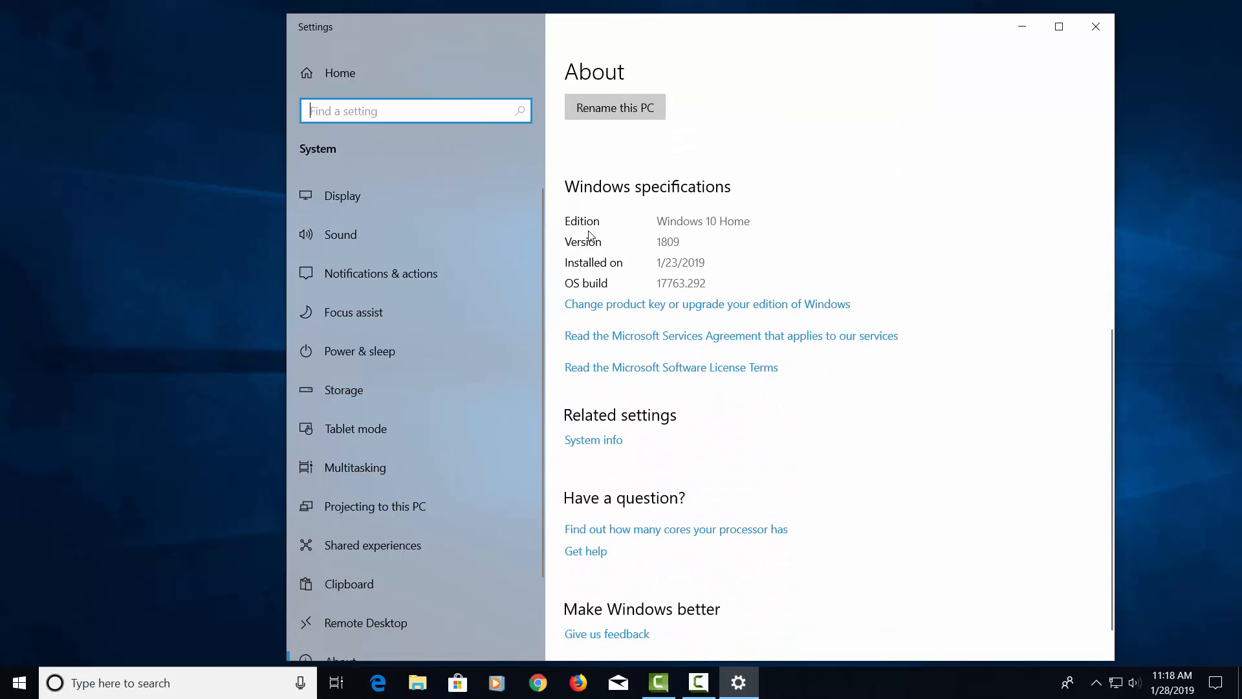
pyautogui.moveTo(725, 227)
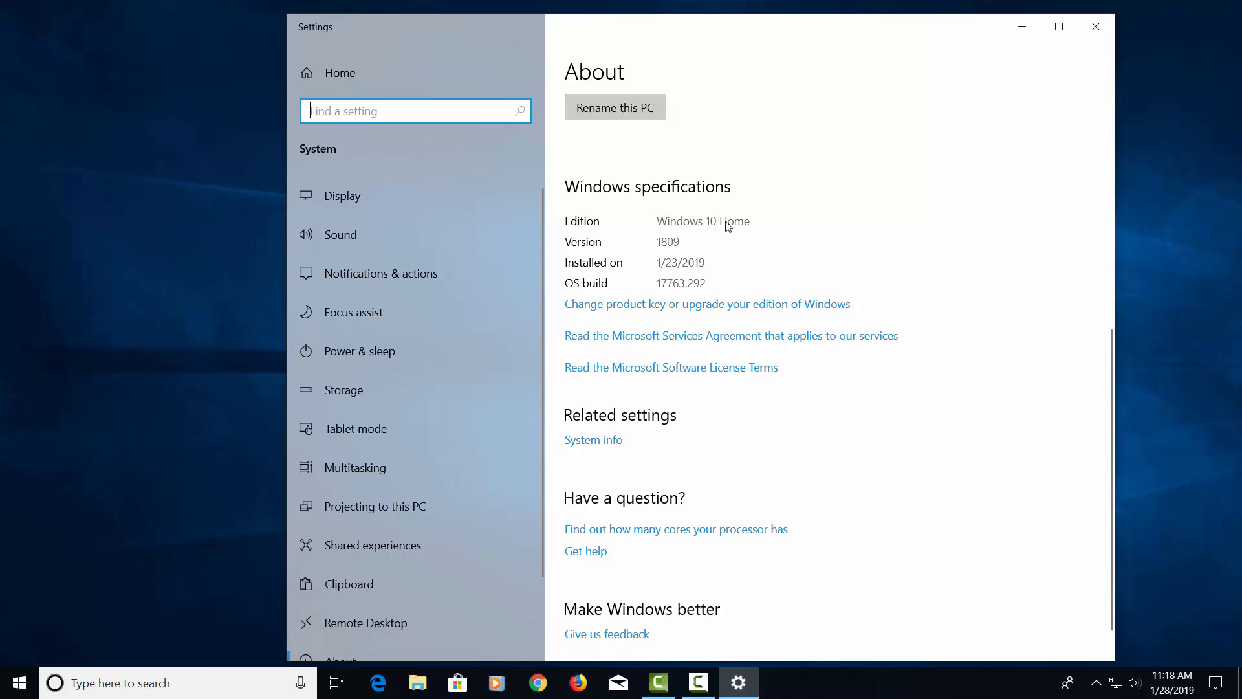
pyautogui.moveTo(674, 250)
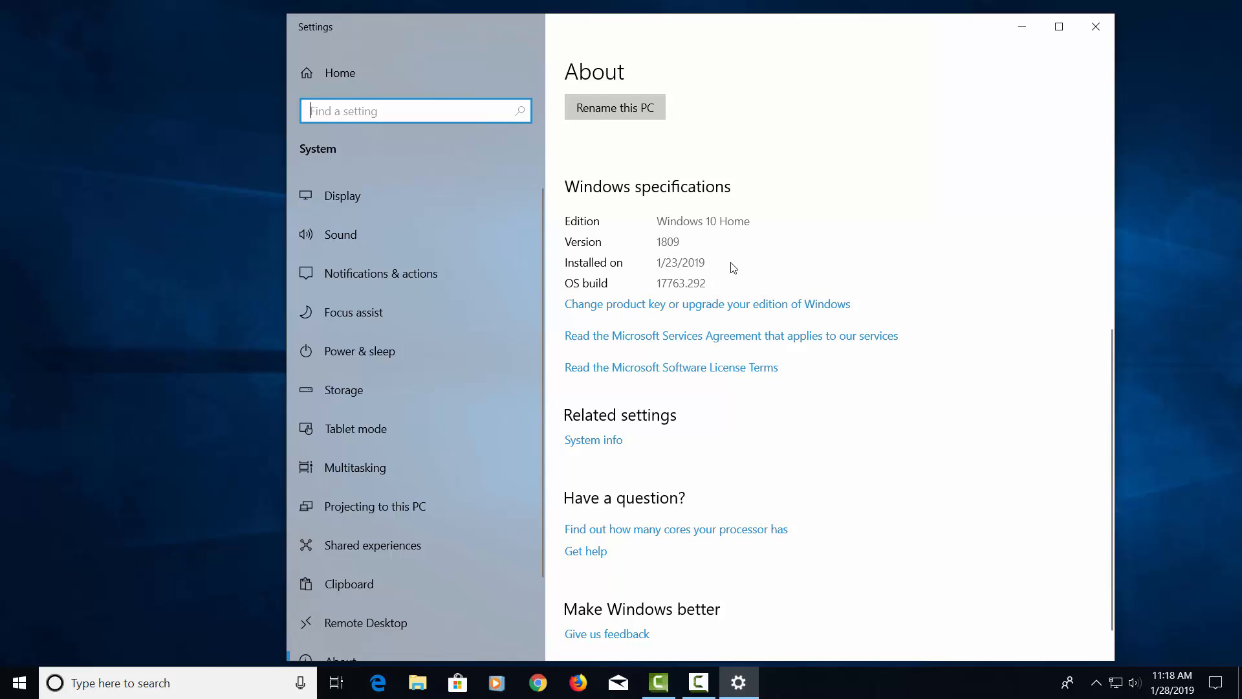
pyautogui.moveTo(1070, 48)
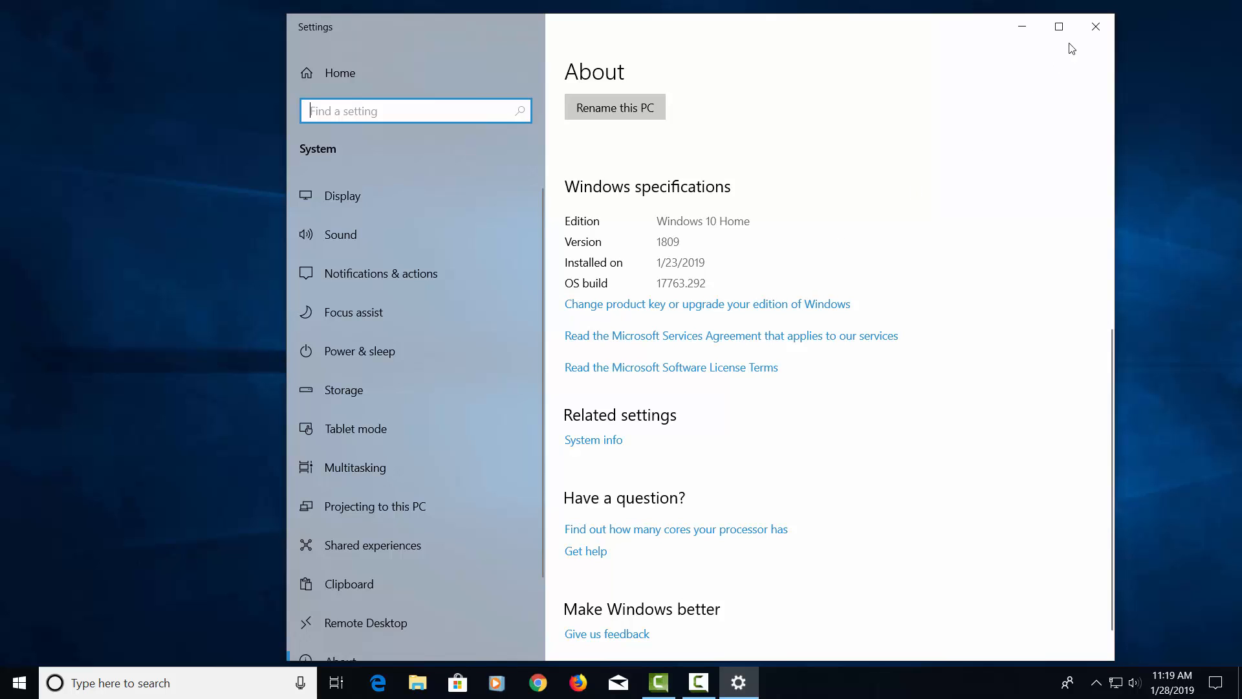
# - Close About and search 'storage settings' to show local storage (65.4 GB used, 46.3 GB free)
pyautogui.click(1096, 26)
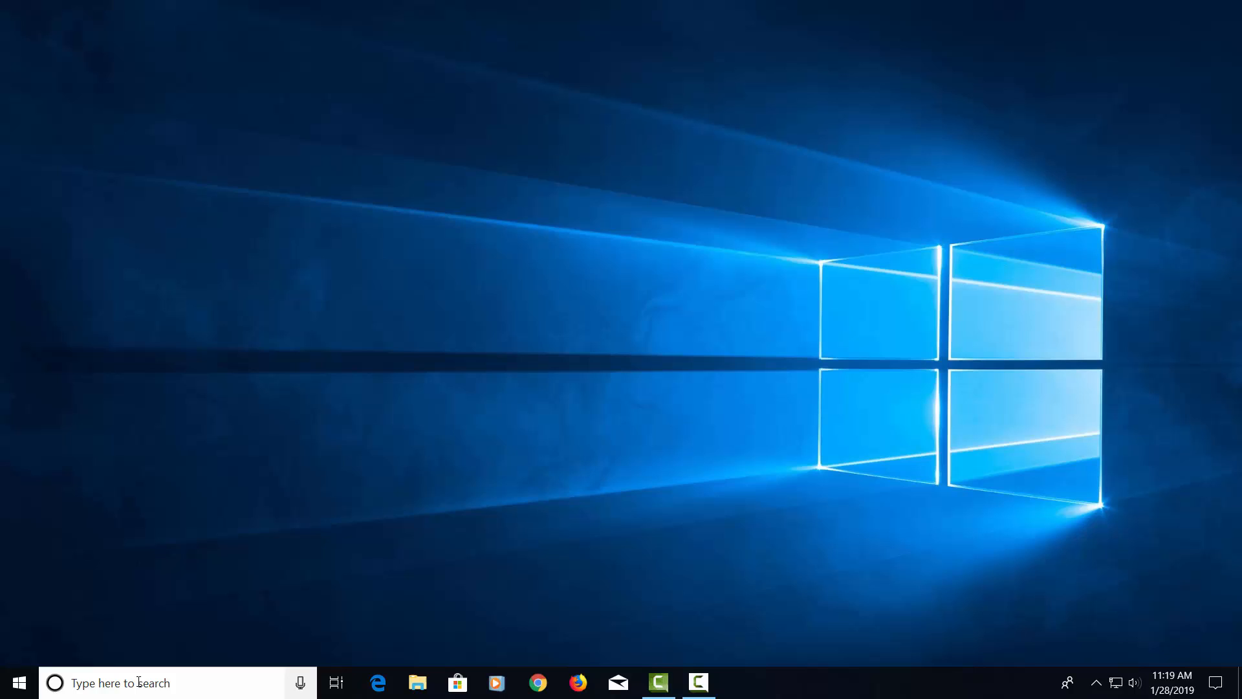
pyautogui.click(119, 682)
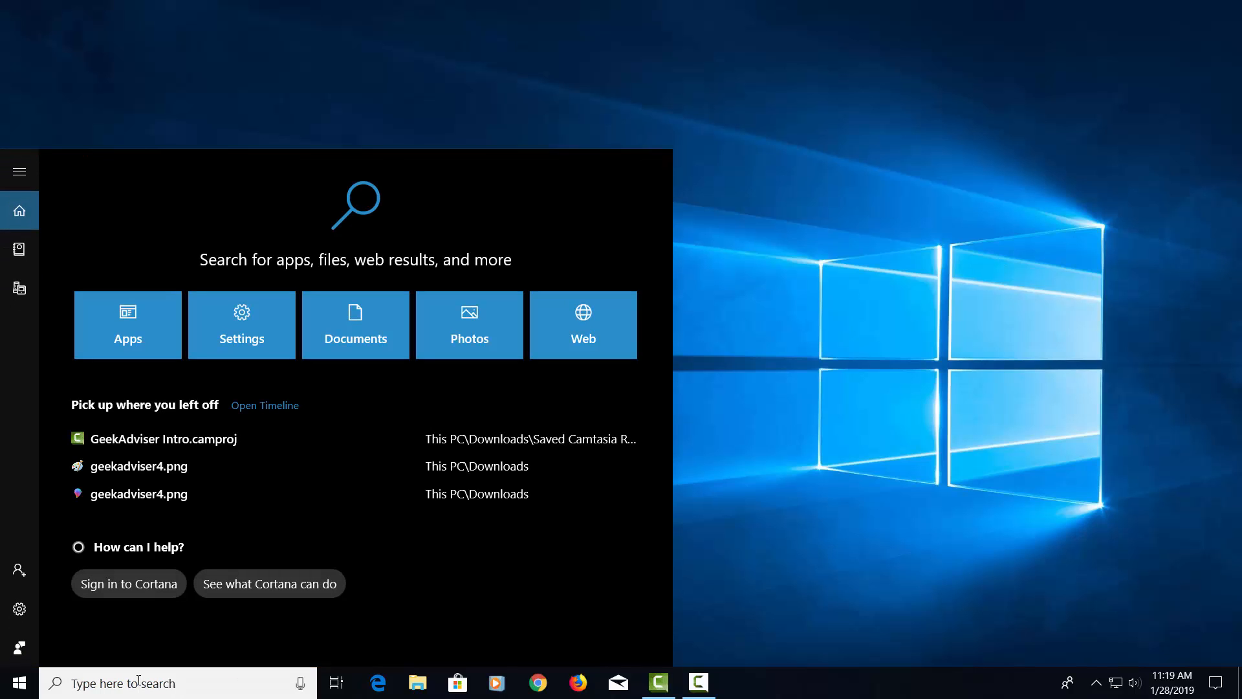
pyautogui.write('s')
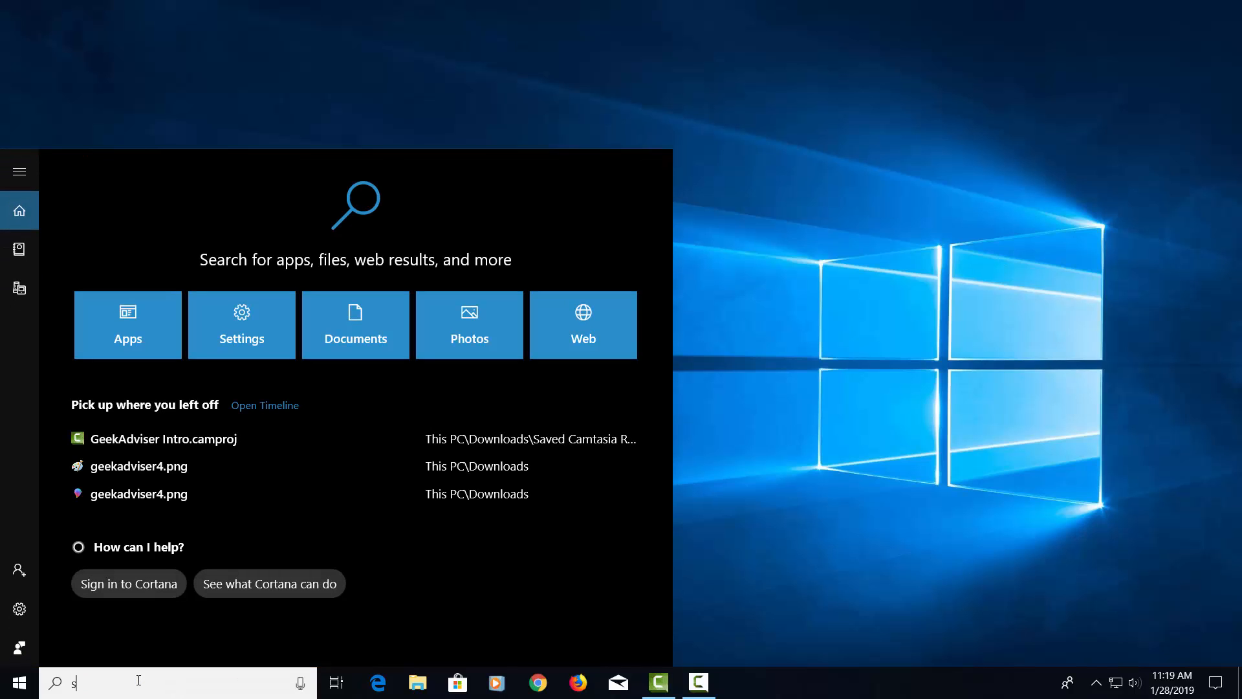
pyautogui.write('torage settings')
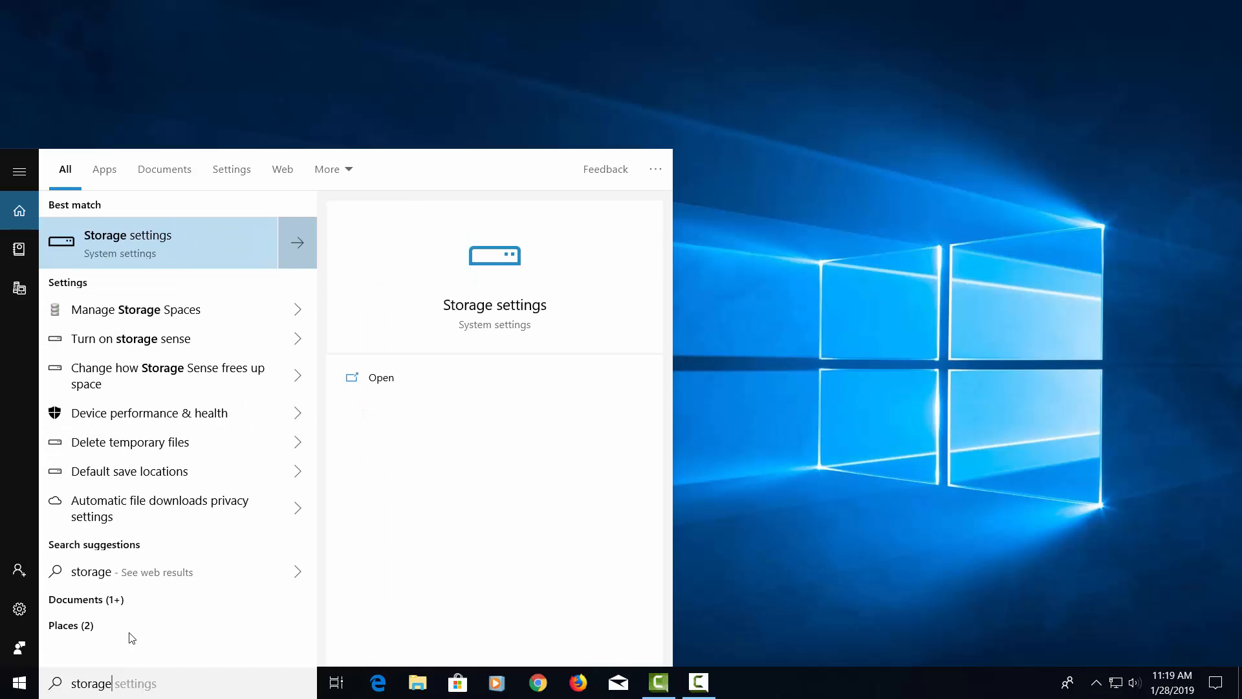
pyautogui.moveTo(157, 238)
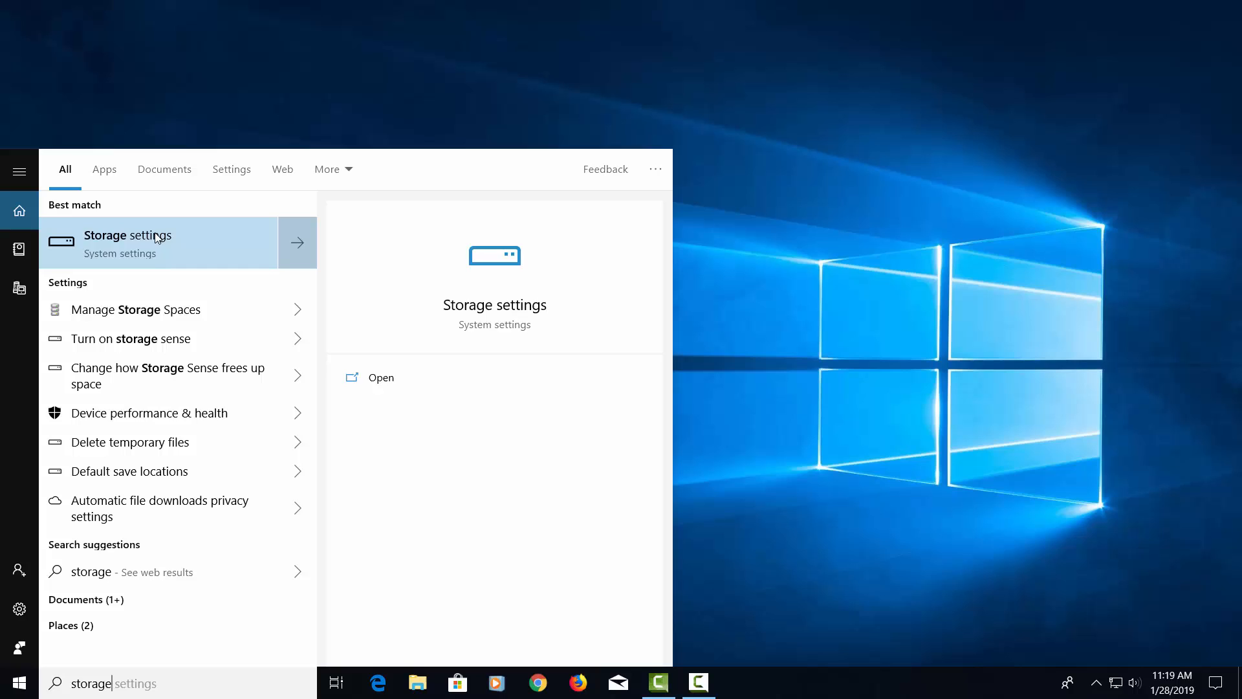
pyautogui.click(128, 236)
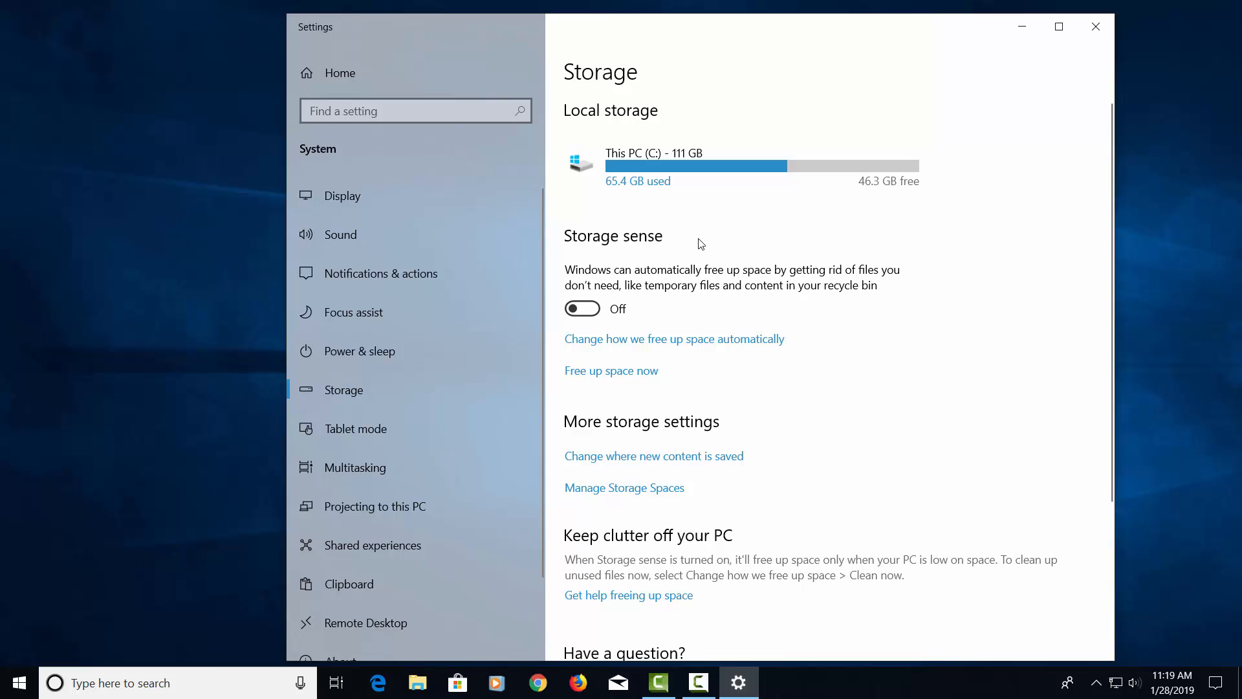
pyautogui.moveTo(699, 228)
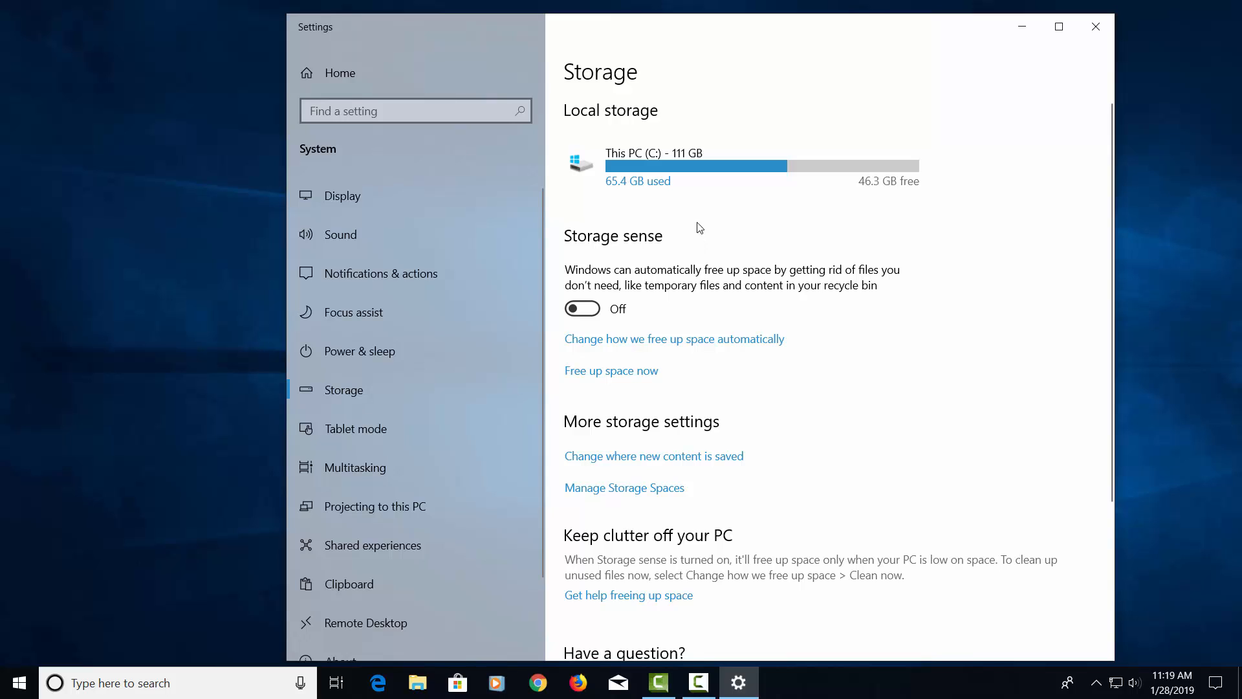
pyautogui.moveTo(706, 170)
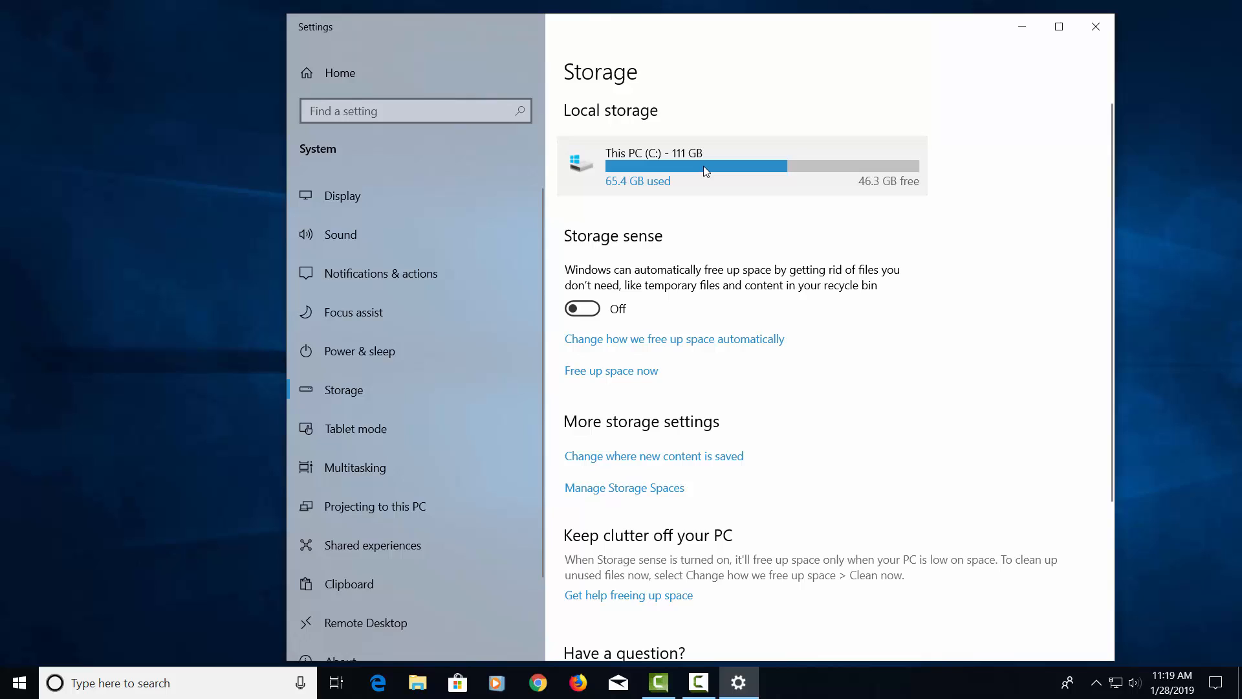
pyautogui.moveTo(600, 193)
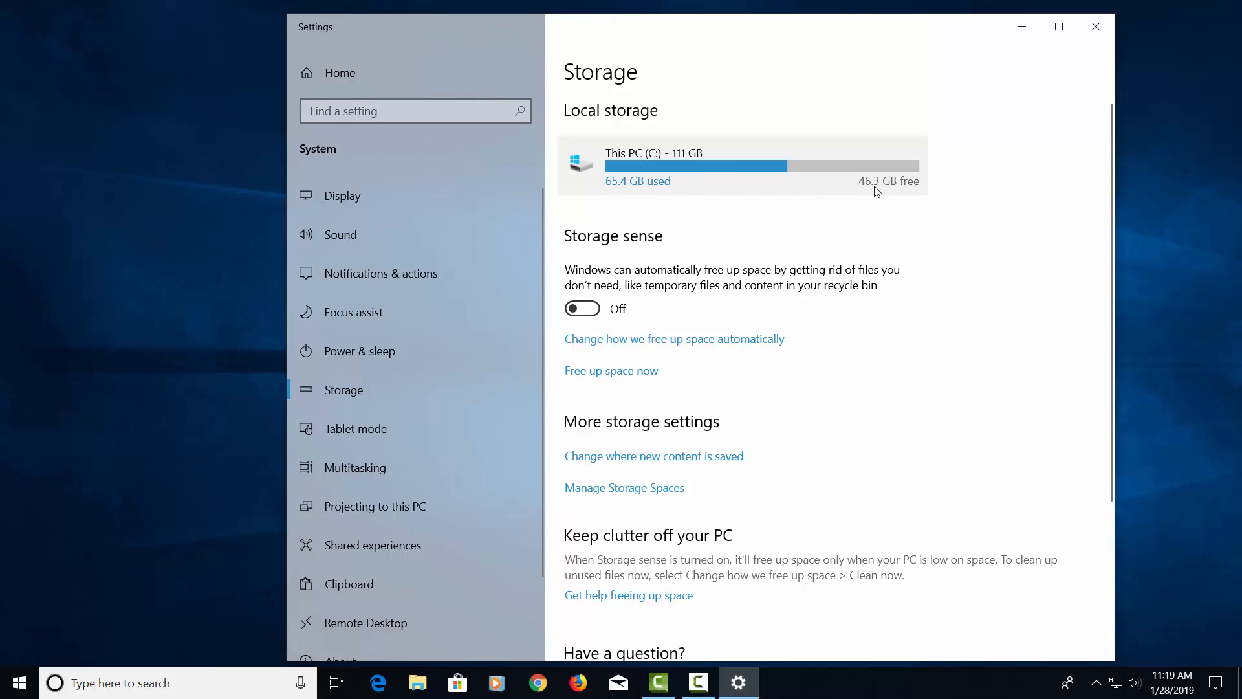
pyautogui.moveTo(925, 195)
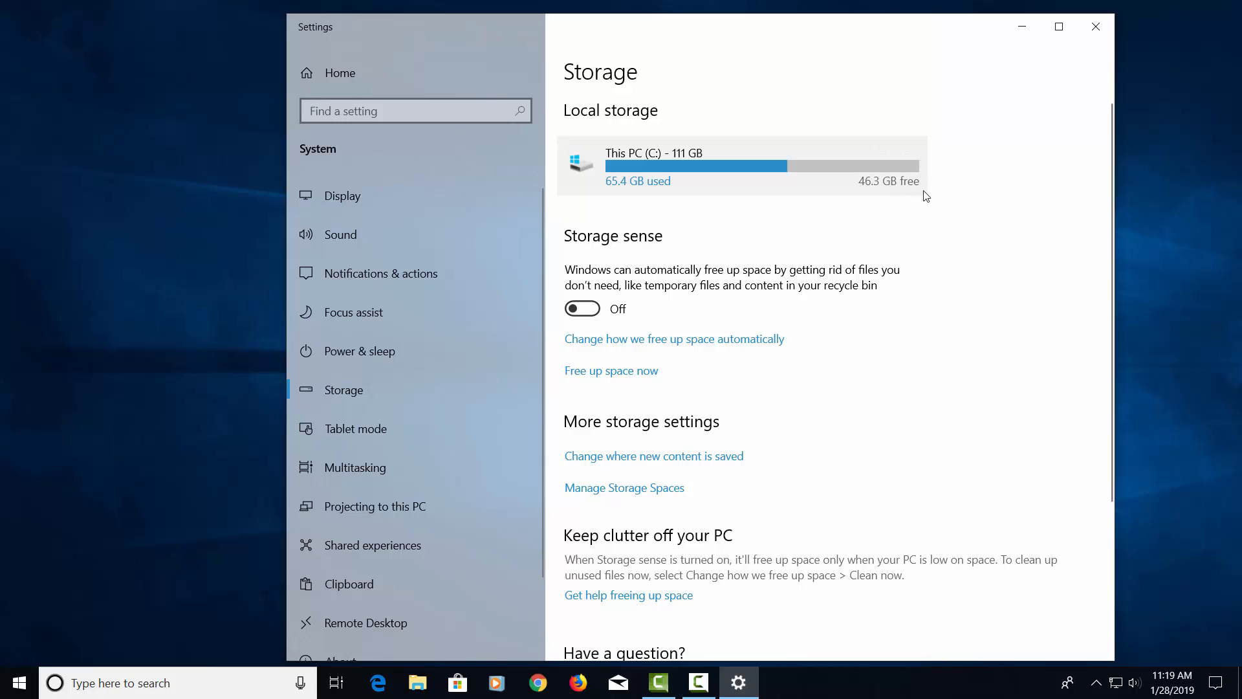
pyautogui.moveTo(1012, 143)
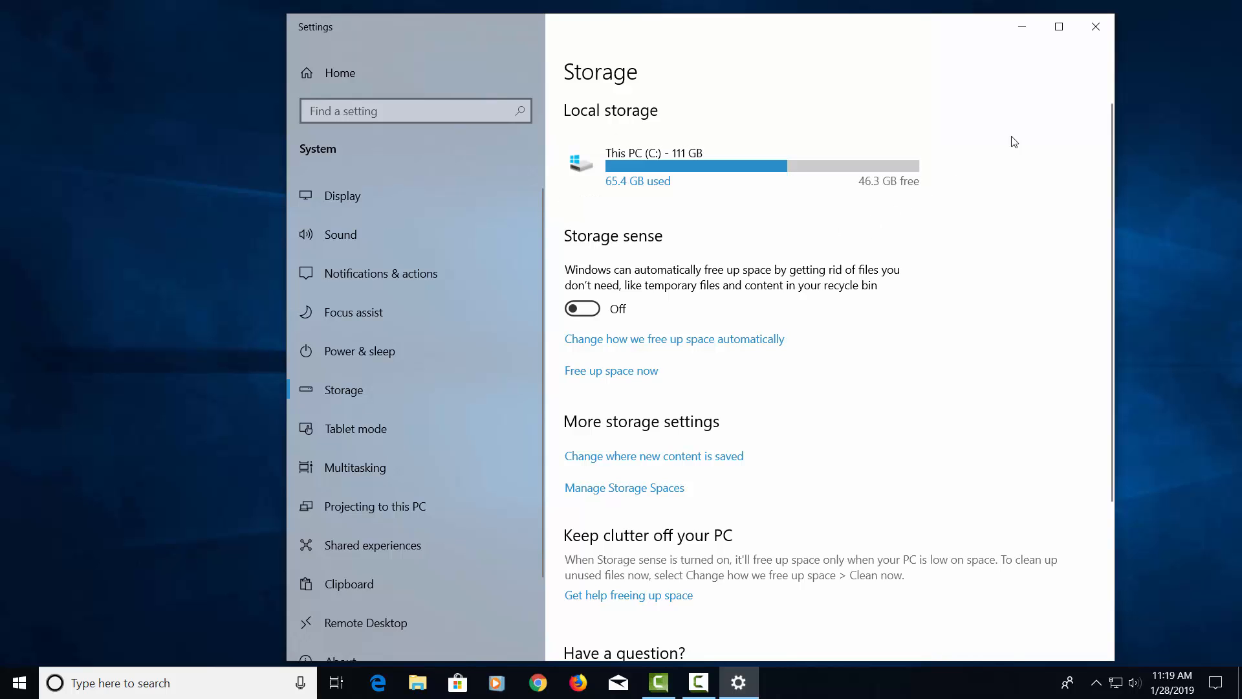
# - Close the Storage settings window, leaving the desktop showing
pyautogui.click(1095, 26)
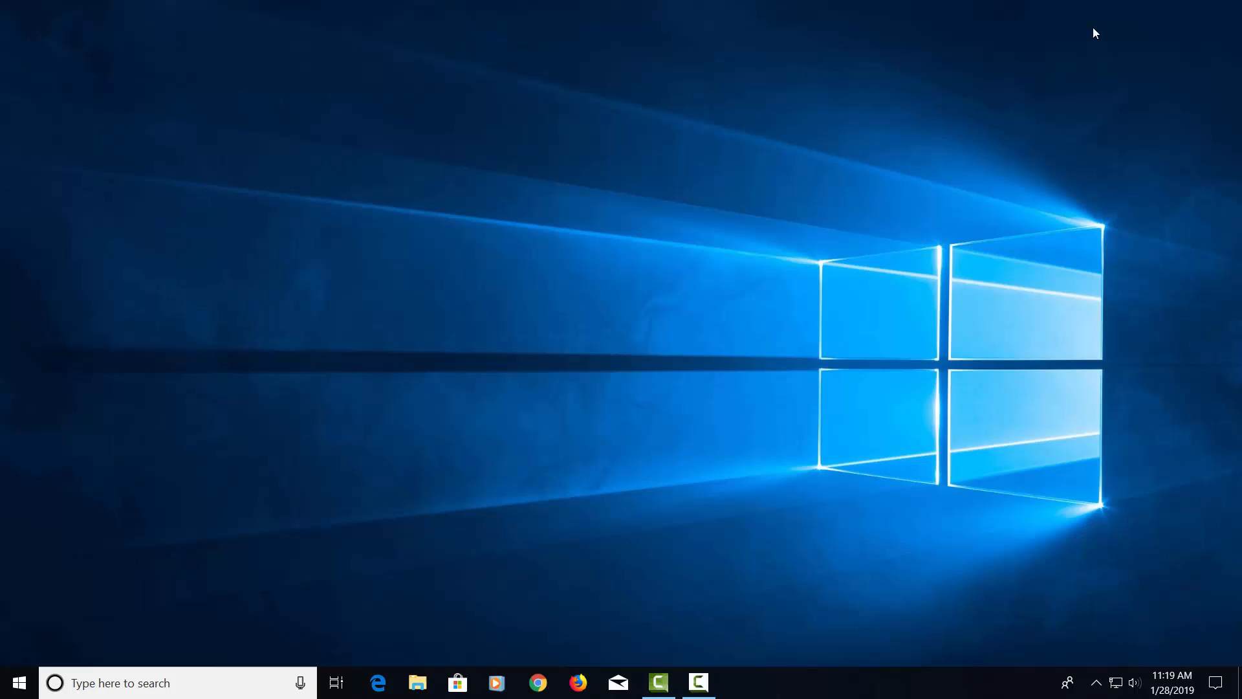
pyautogui.moveTo(467, 548)
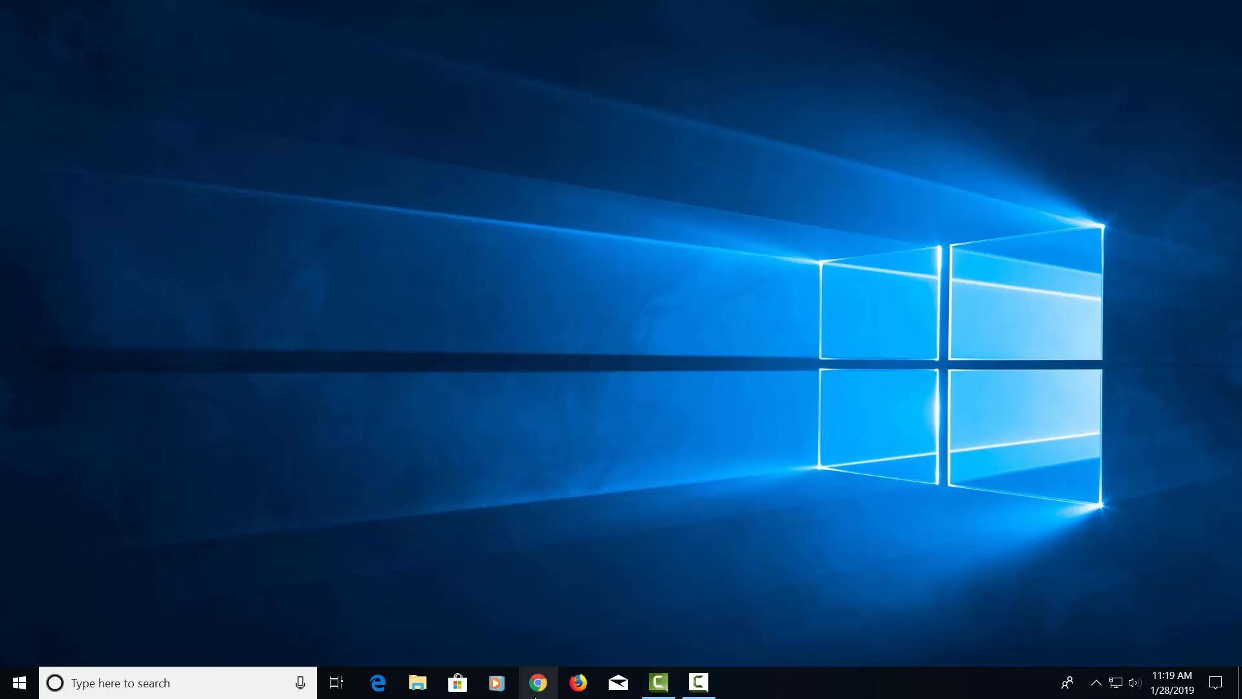
# - Launch Chrome on majorgeeks.com and enter the System Tools category
pyautogui.click(538, 683)
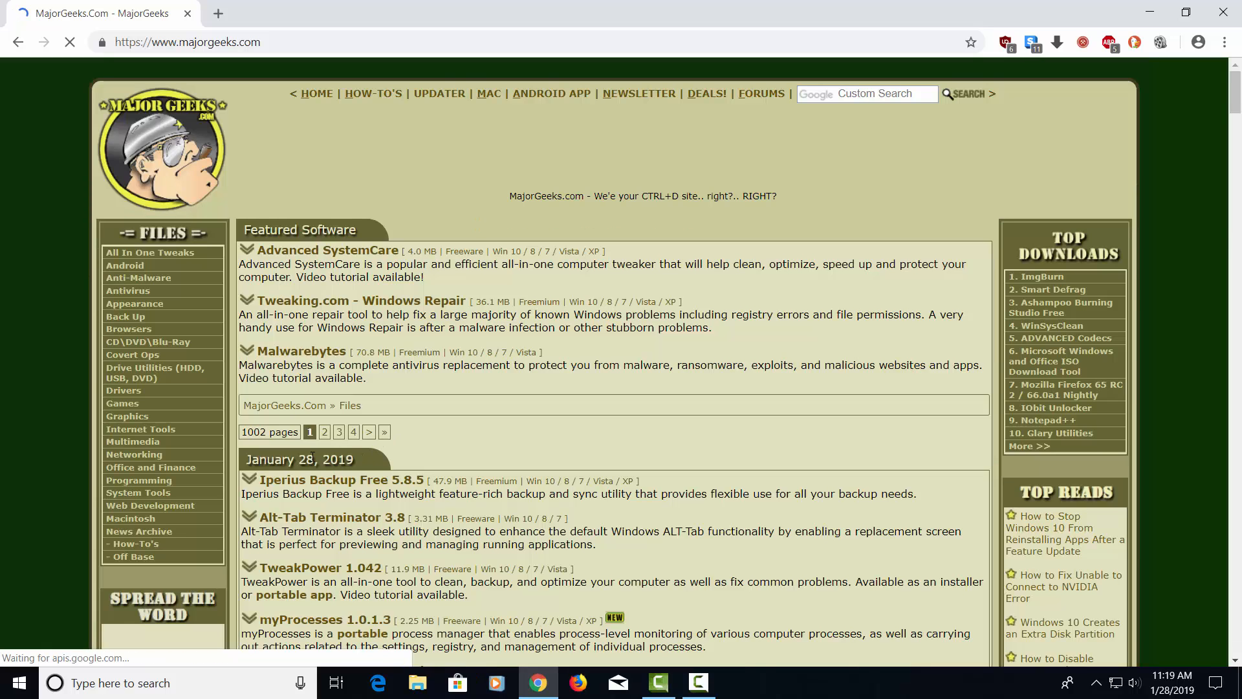
pyautogui.click(137, 492)
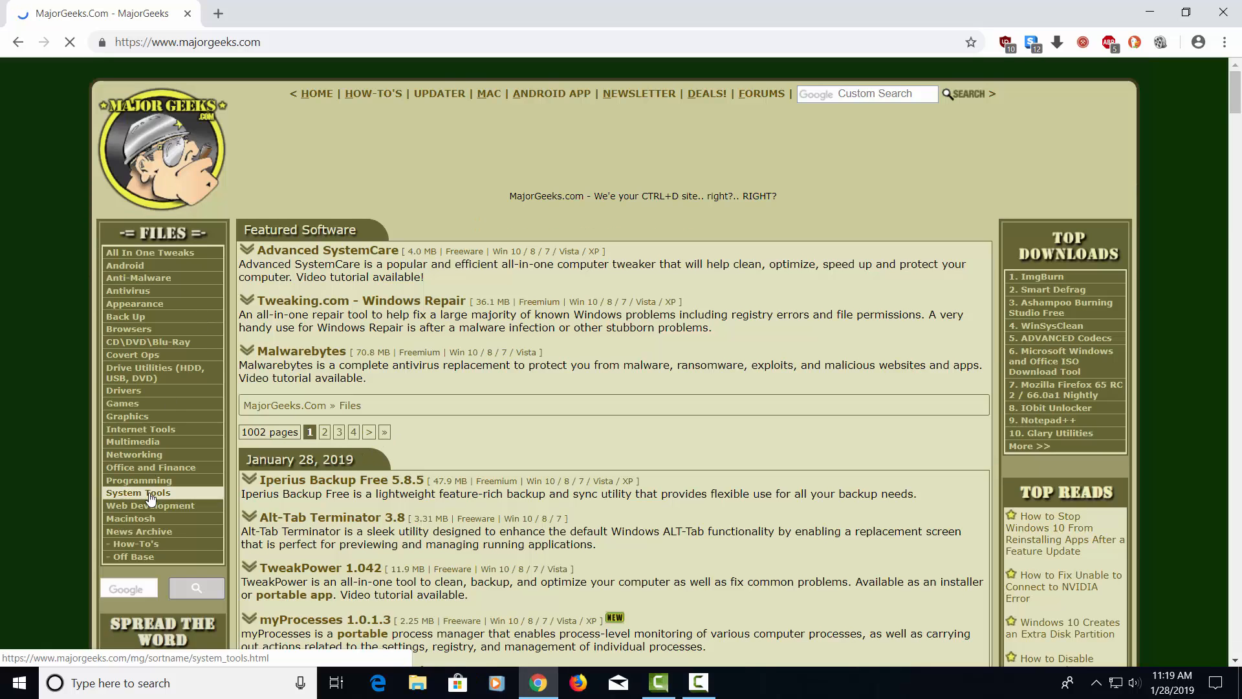
pyautogui.click(137, 492)
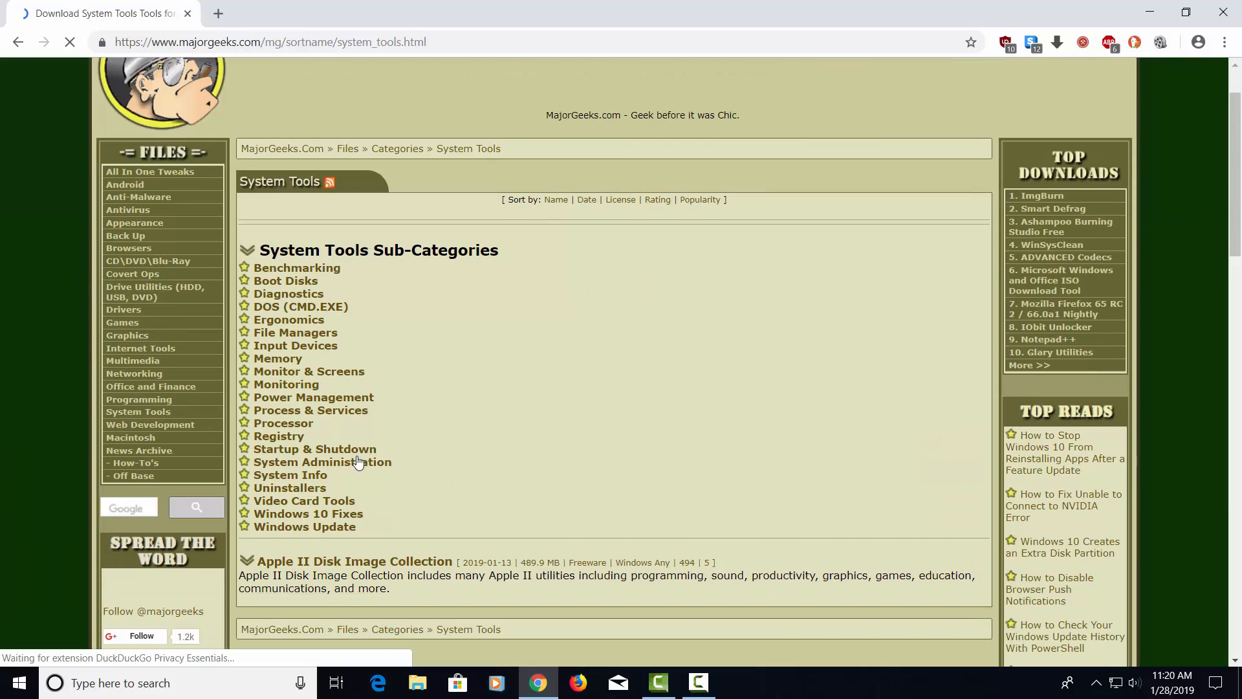
# - Enter the System Info subcategory and scroll to the tools starting with B
pyautogui.click(290, 475)
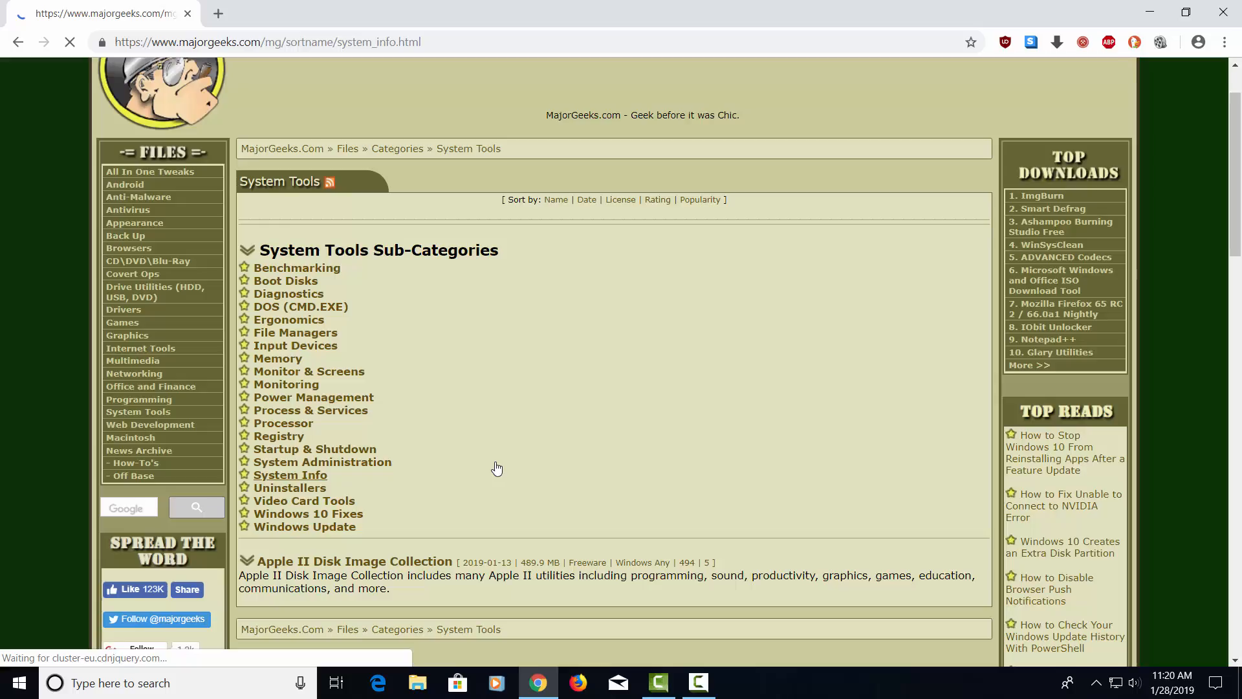
pyautogui.click(290, 474)
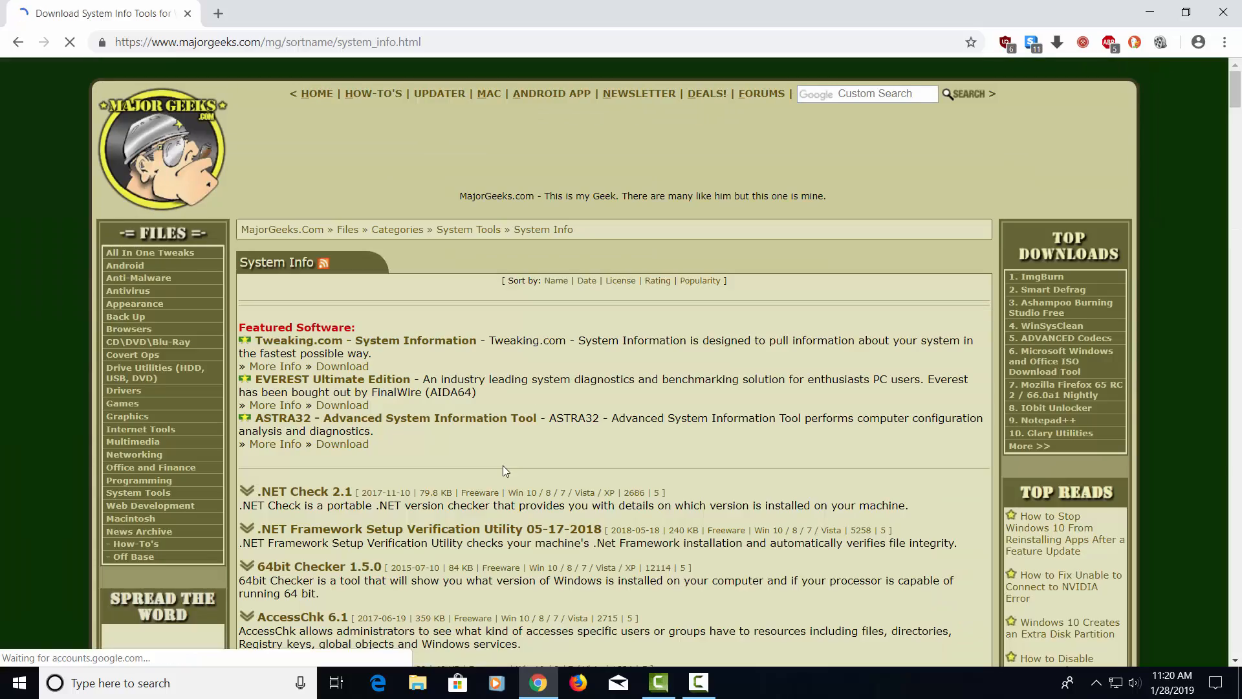
pyautogui.scroll(-3)
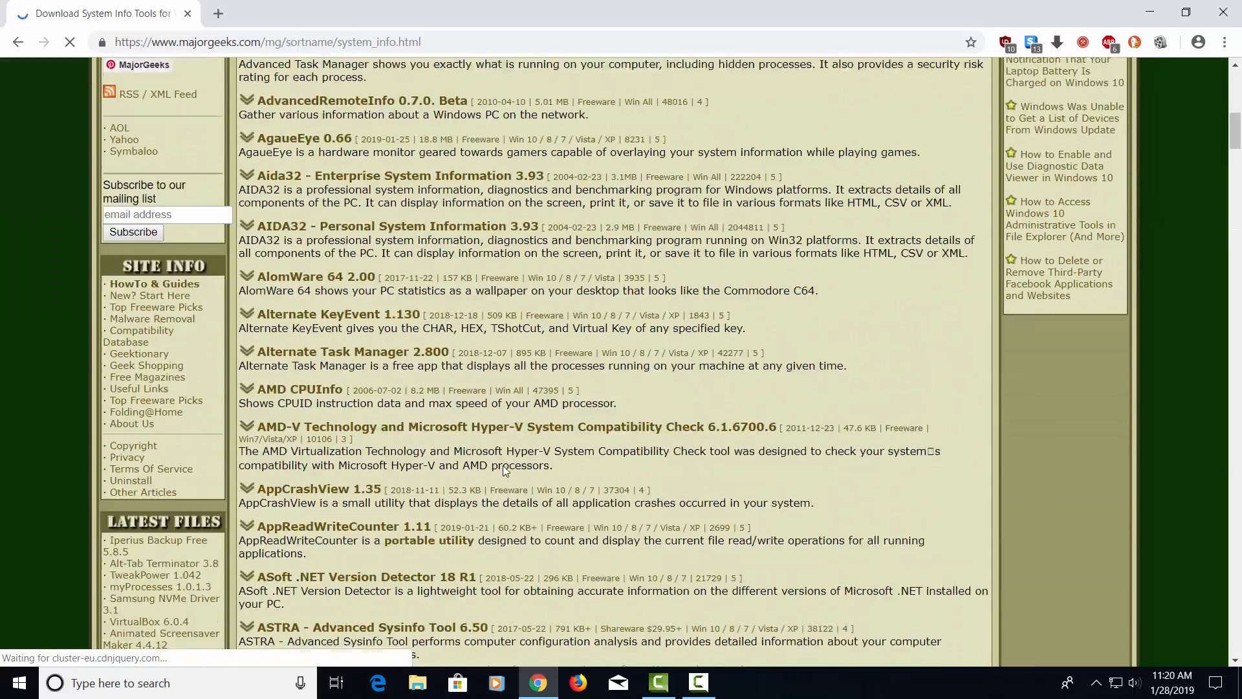
pyautogui.scroll(-3)
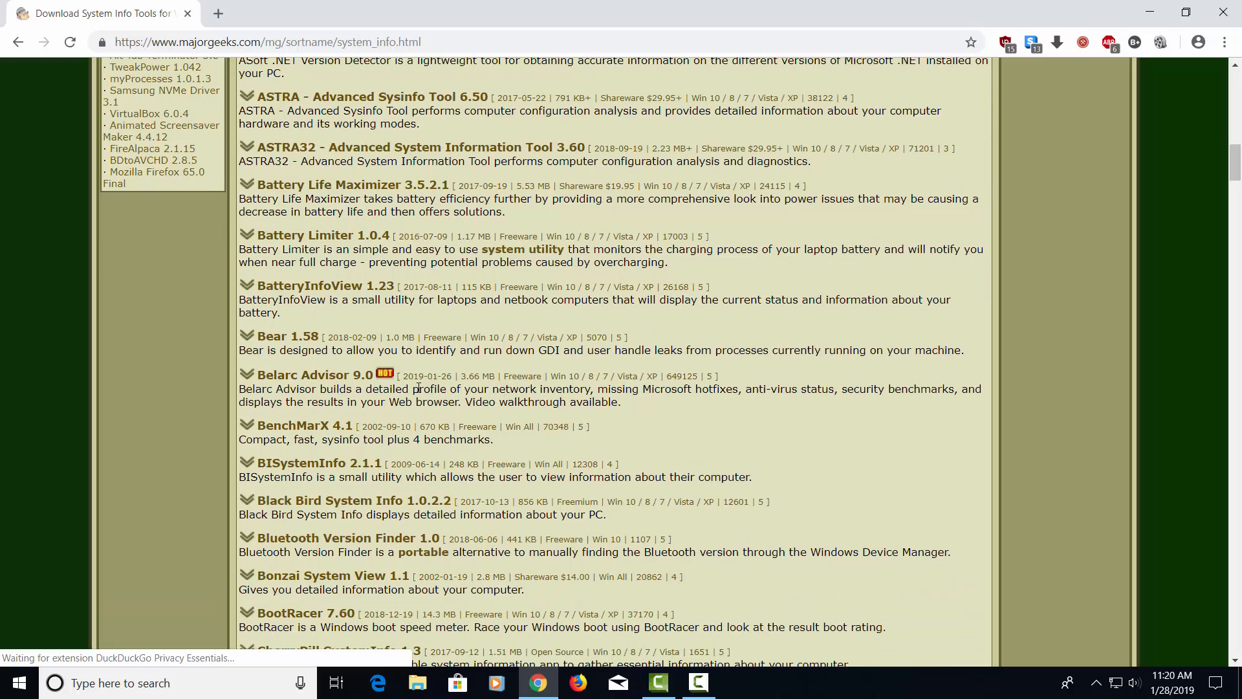
pyautogui.moveTo(313, 375)
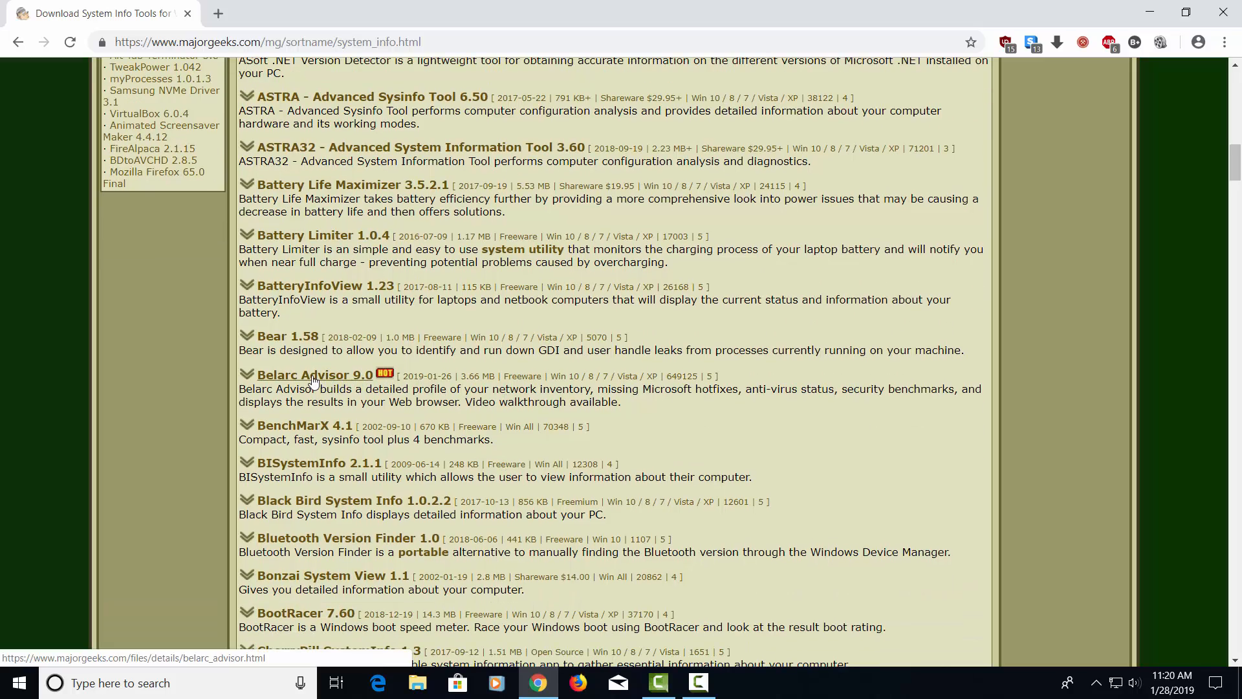
# - From the Belarc Advisor 9.0 page, download advisorinstaller.exe via Download@Authors Site
pyautogui.click(315, 376)
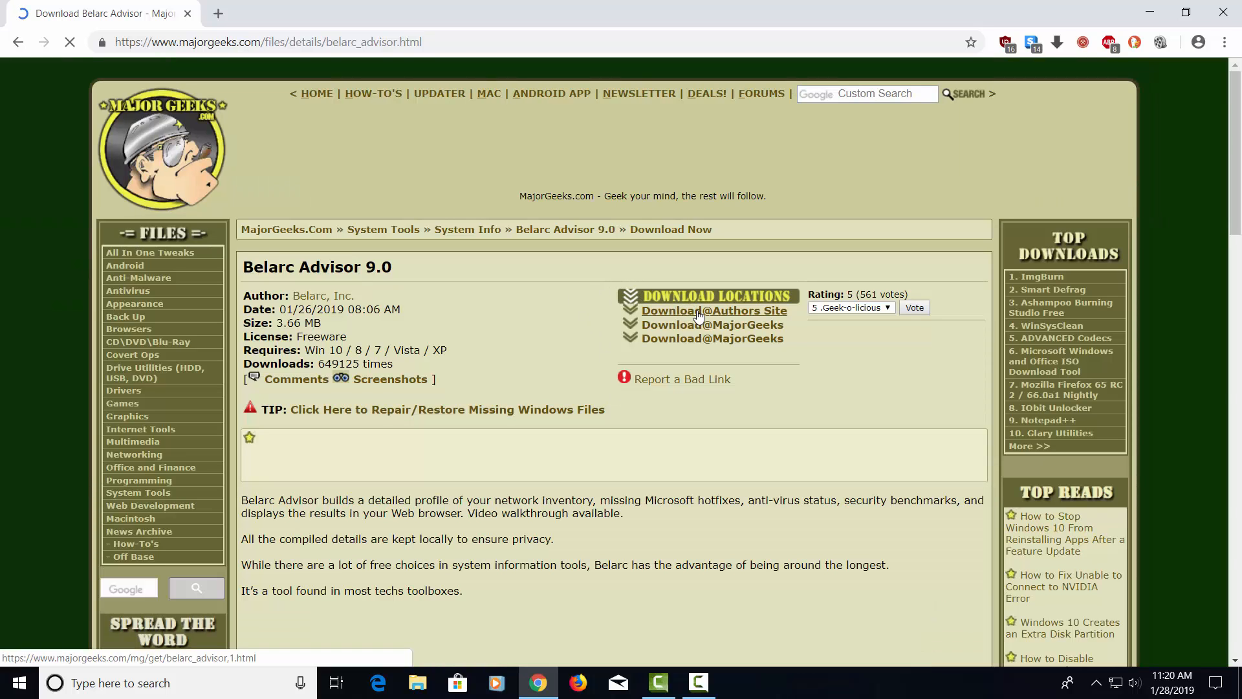
pyautogui.click(714, 309)
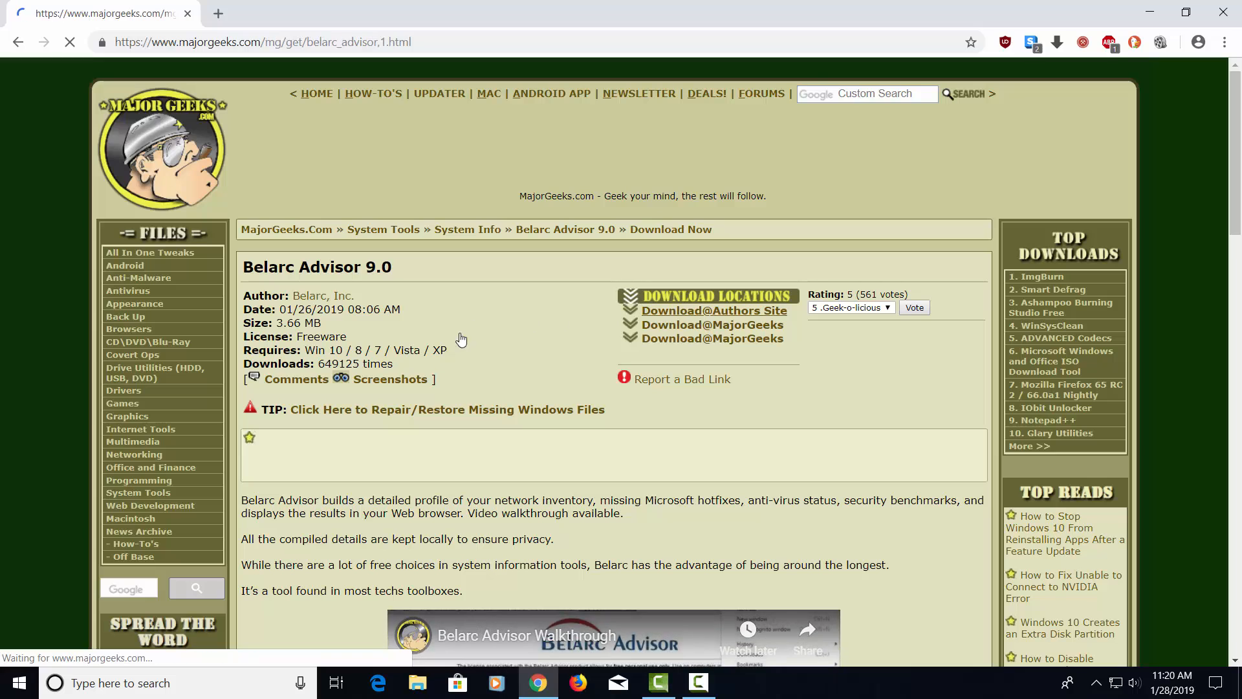
pyautogui.click(713, 309)
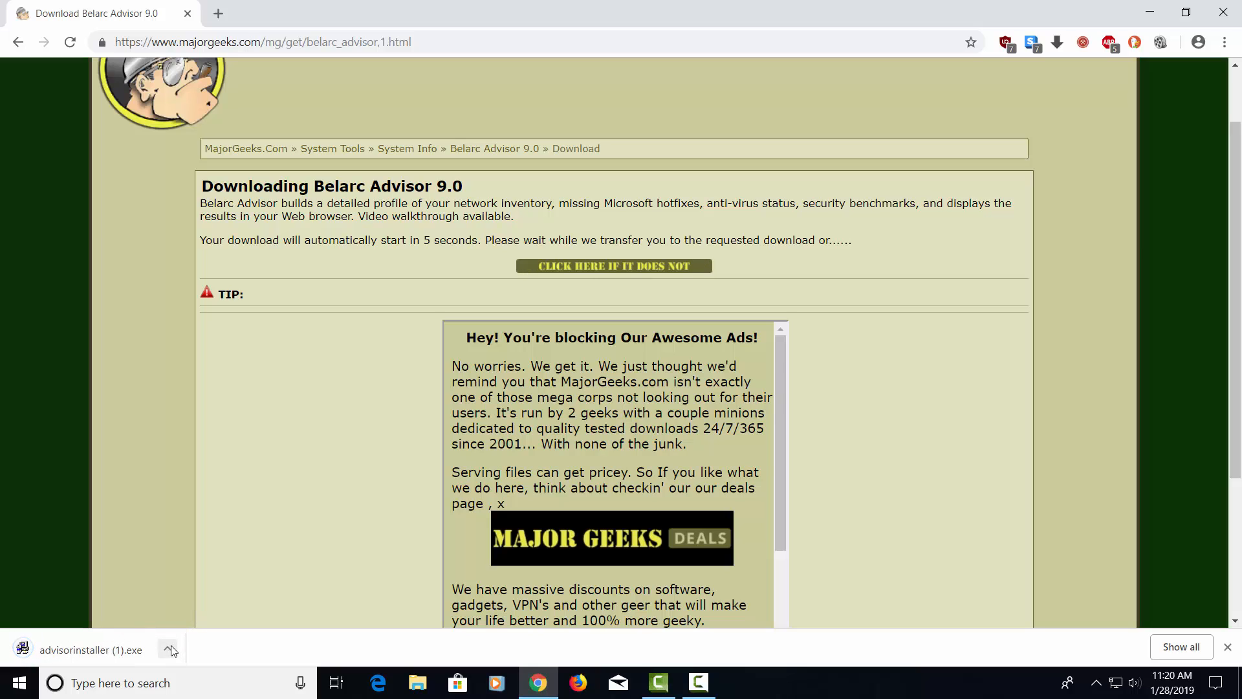
# - Run advisorinstaller.exe, agree to the license and install Belarc Advisor
pyautogui.click(93, 650)
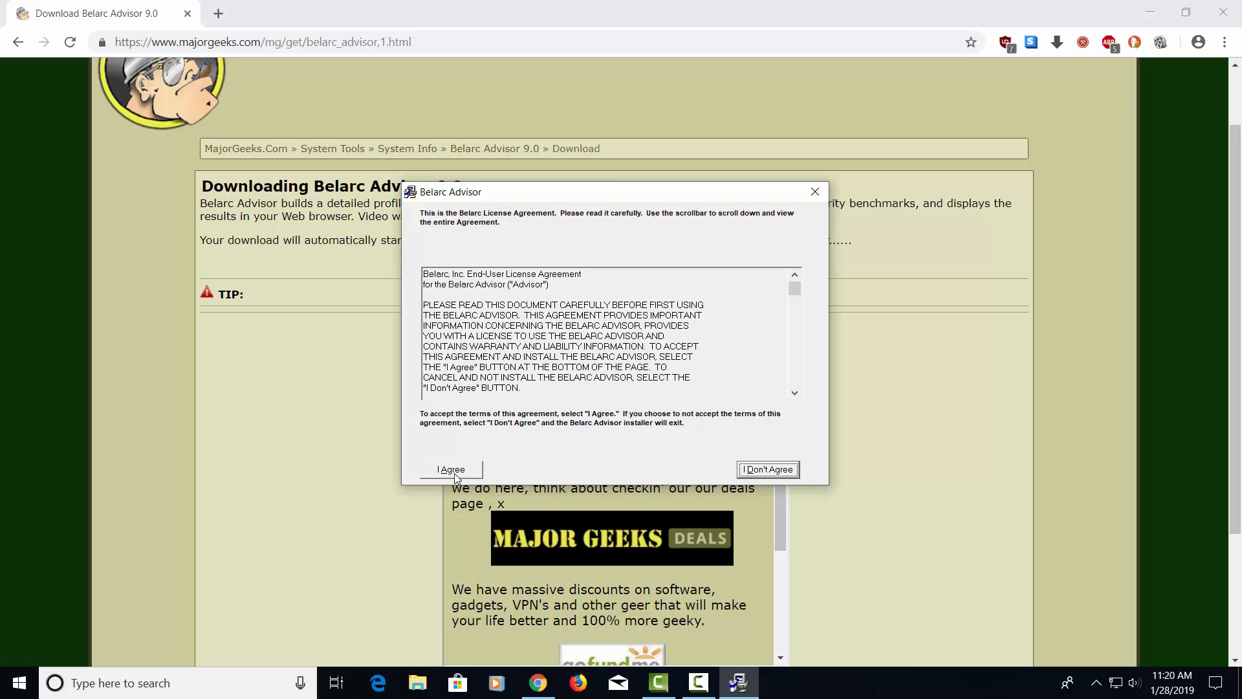
pyautogui.click(450, 468)
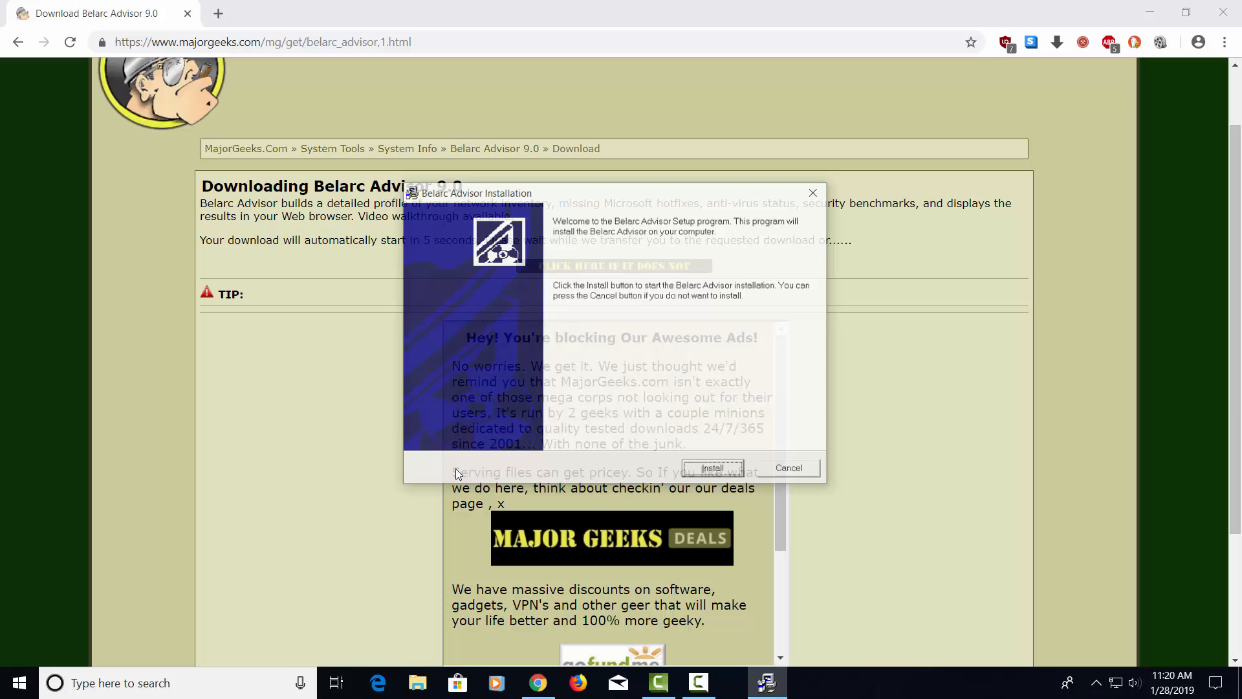
pyautogui.click(712, 468)
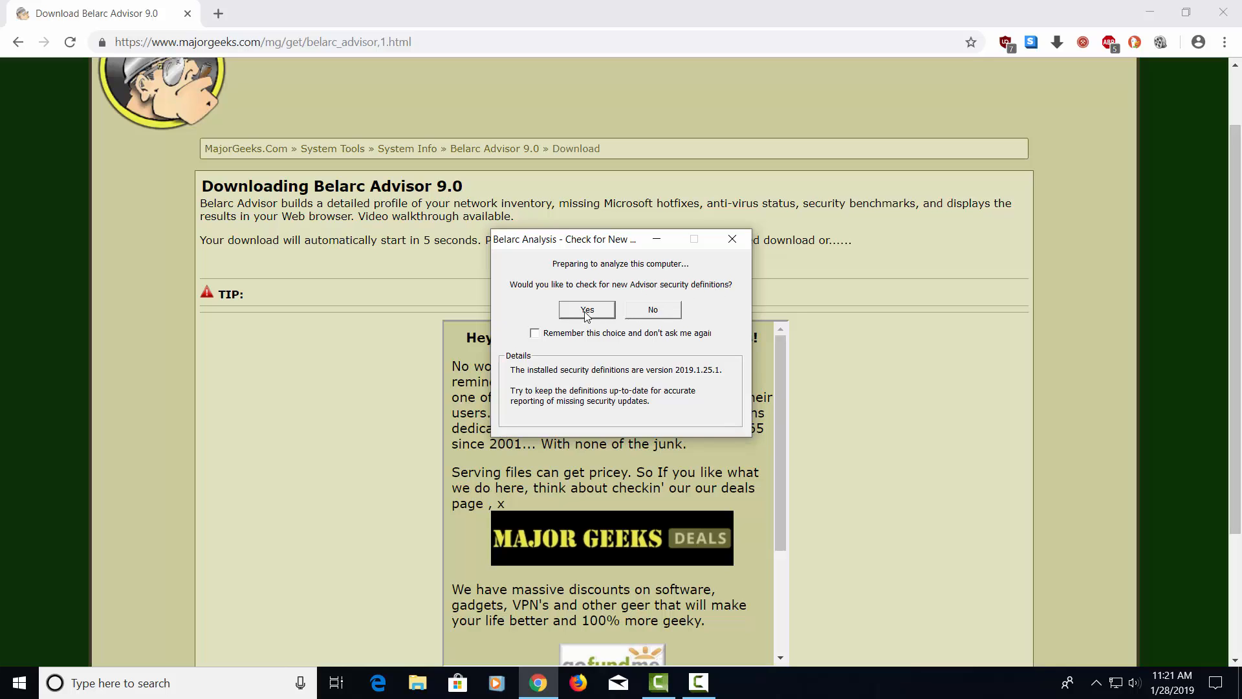
# - Check for new security definitions and acknowledge they are up to date
pyautogui.click(586, 309)
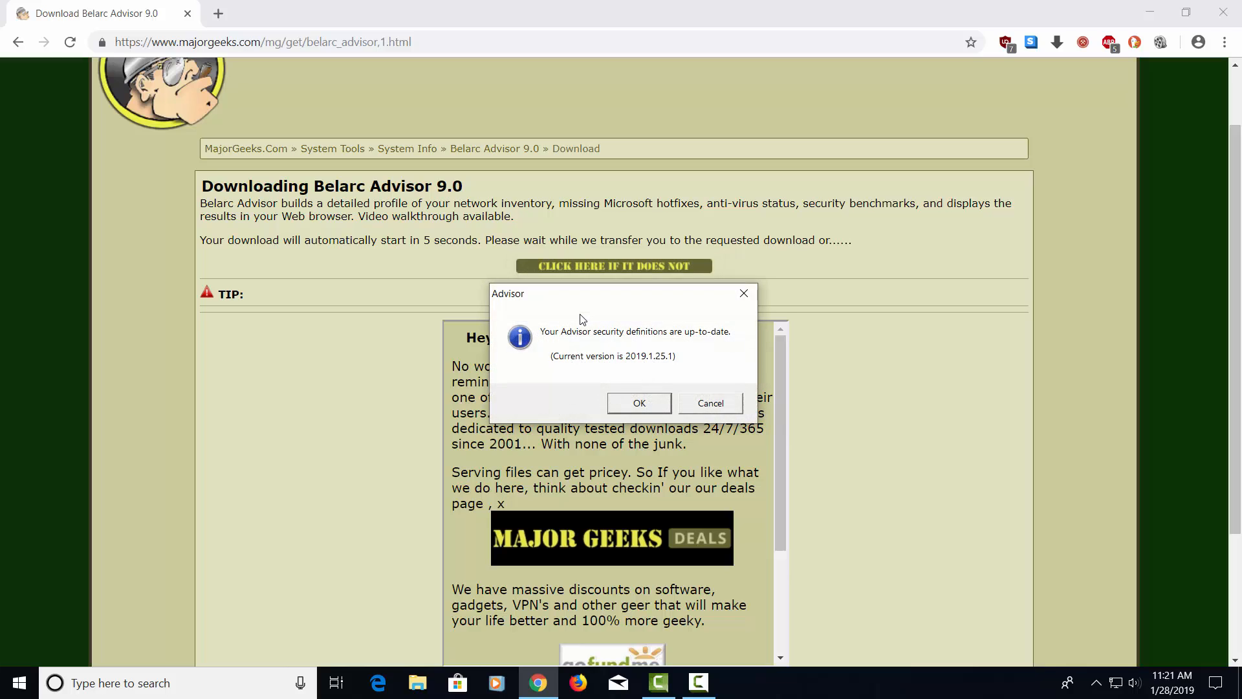
pyautogui.moveTo(583, 324)
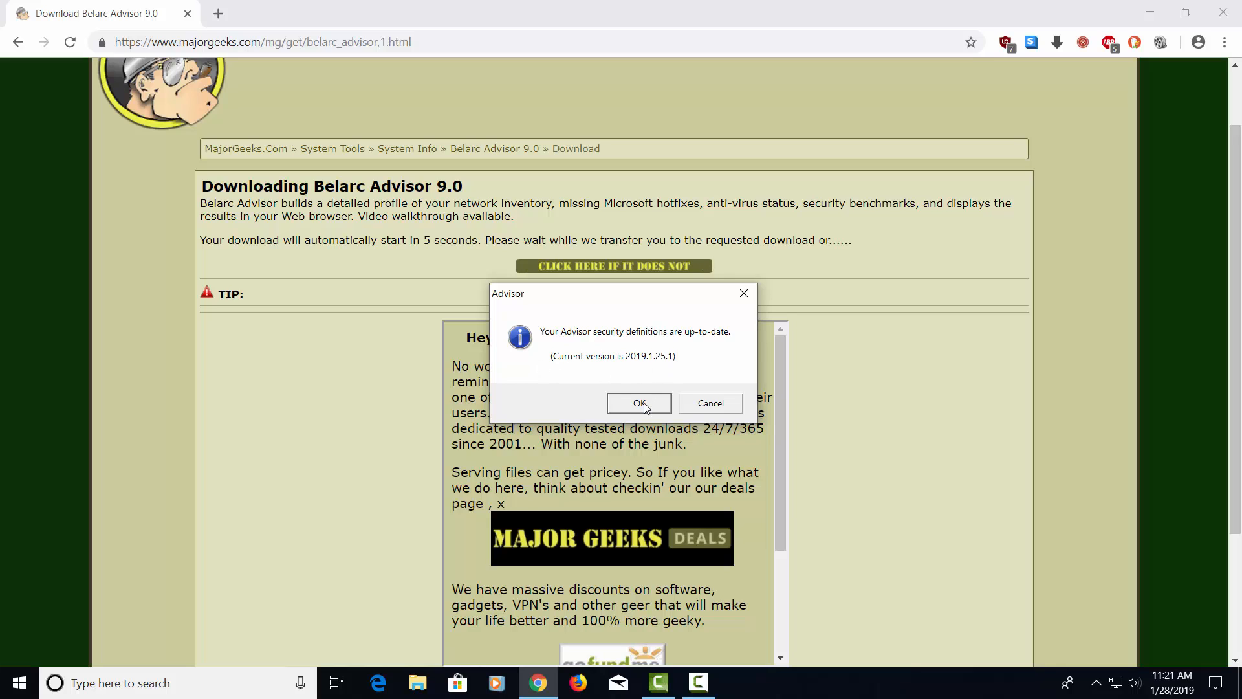
pyautogui.click(639, 402)
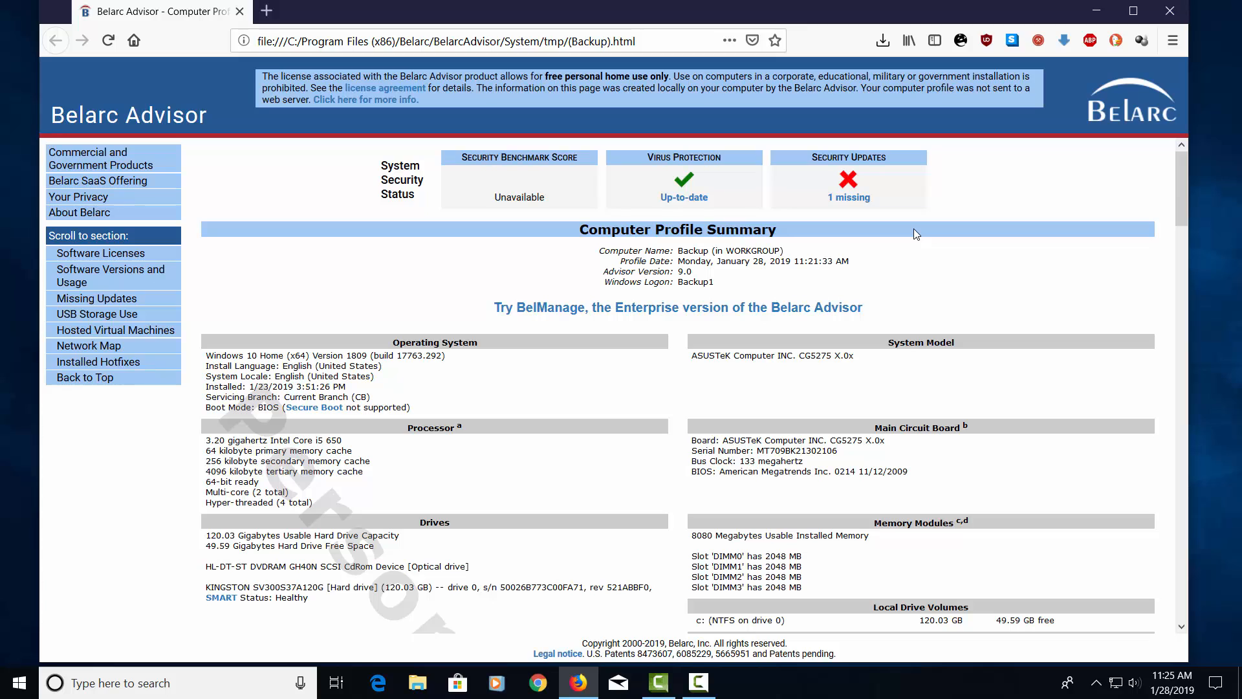
pyautogui.moveTo(885, 246)
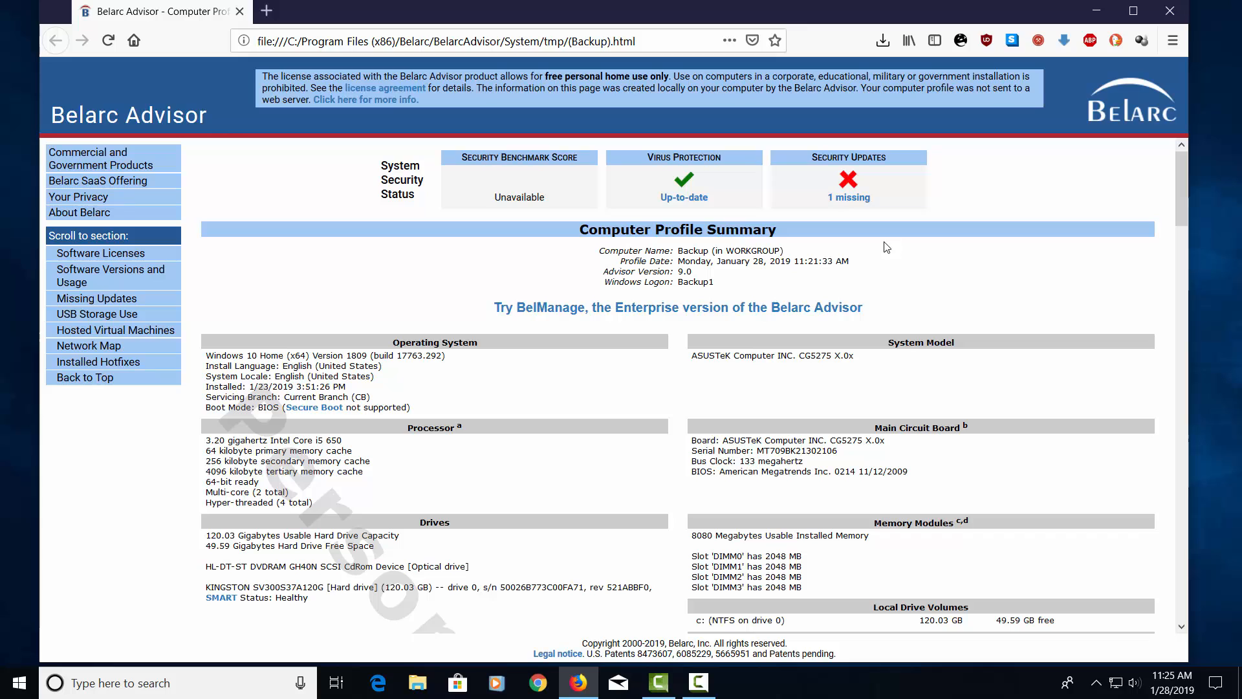
# - Scroll the Computer Profile Summary to drive volumes, network drives, users and printers
pyautogui.scroll(-3)
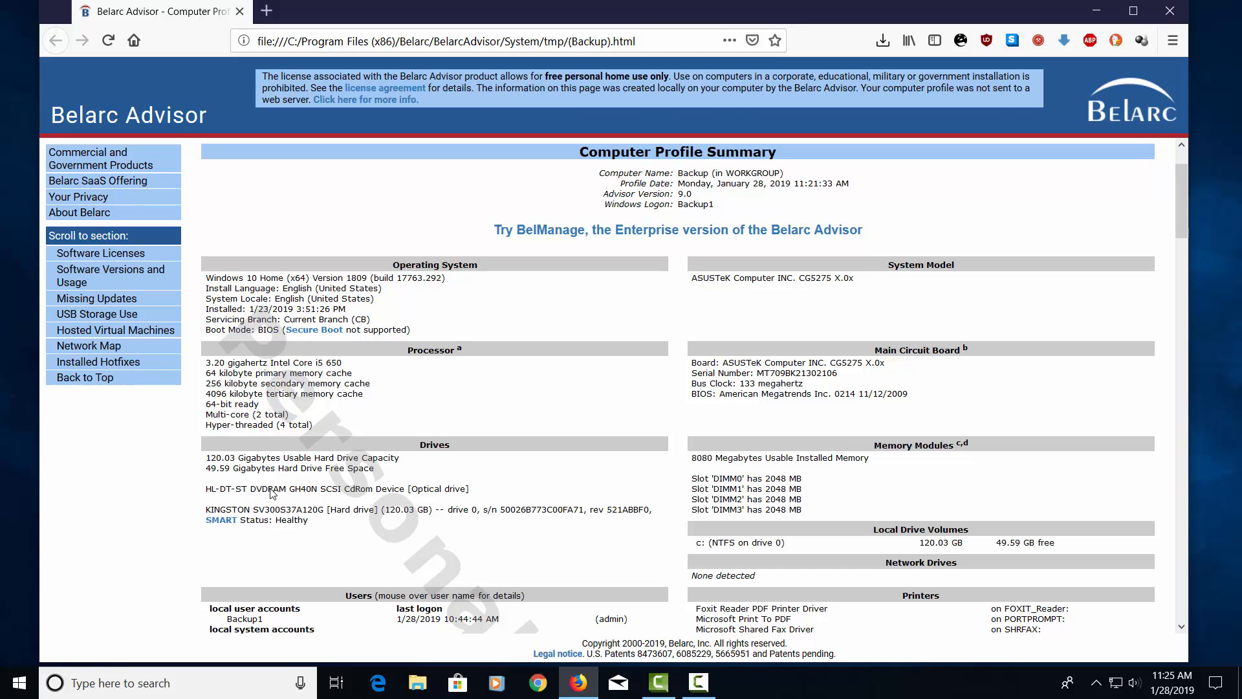
pyautogui.moveTo(951, 273)
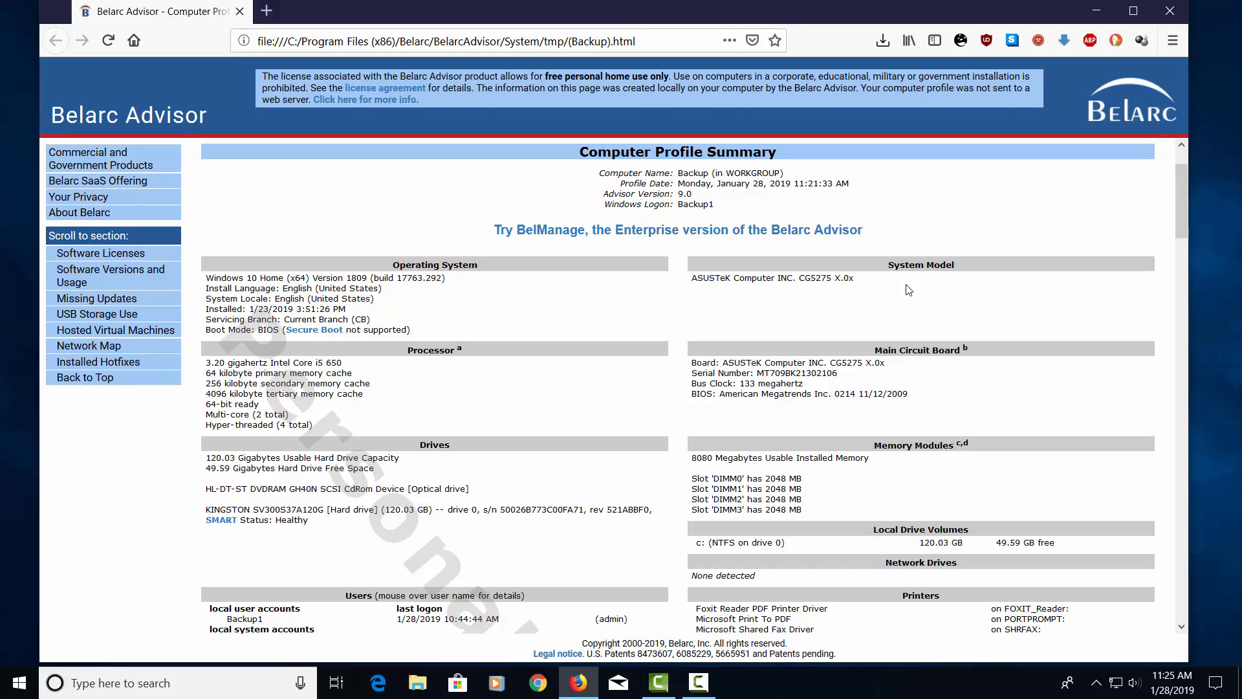
pyautogui.moveTo(832, 305)
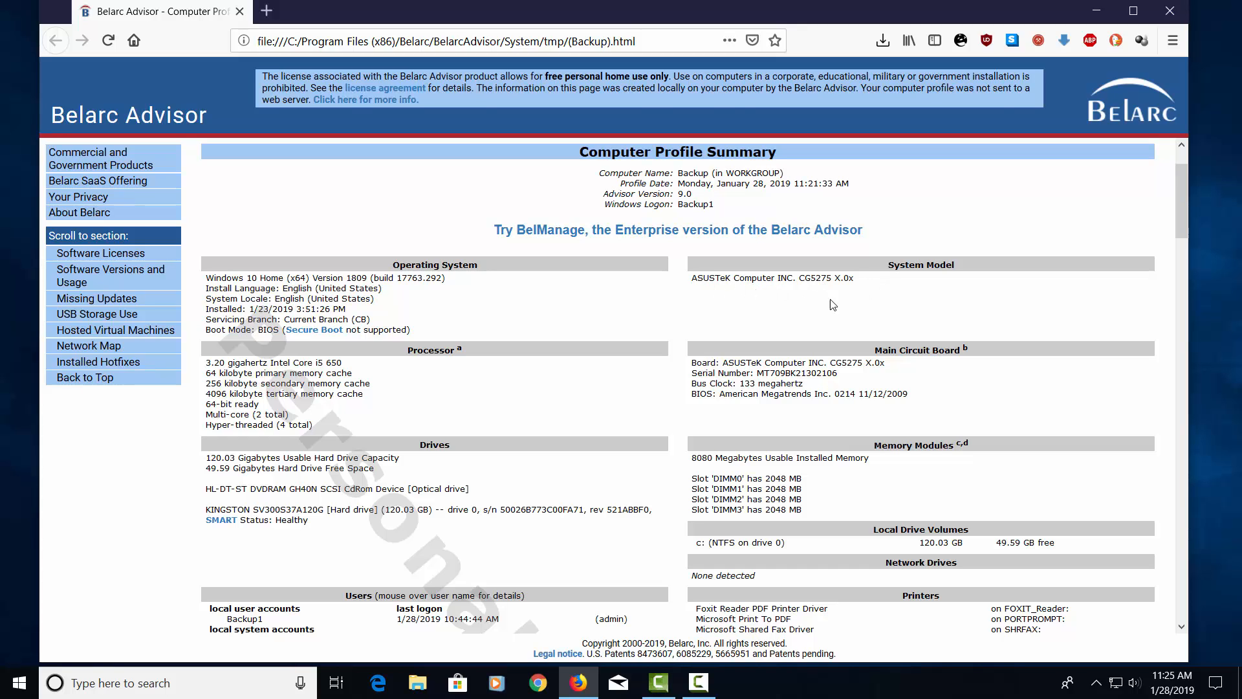
pyautogui.moveTo(802, 401)
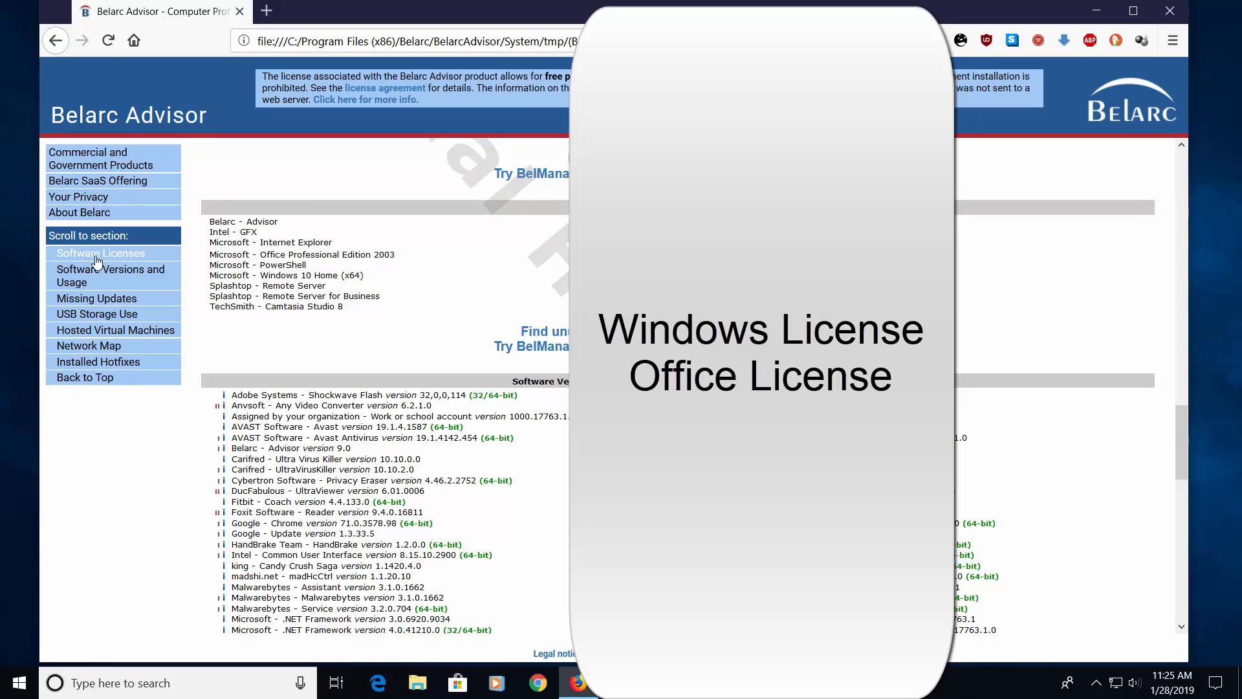
pyautogui.moveTo(502, 272)
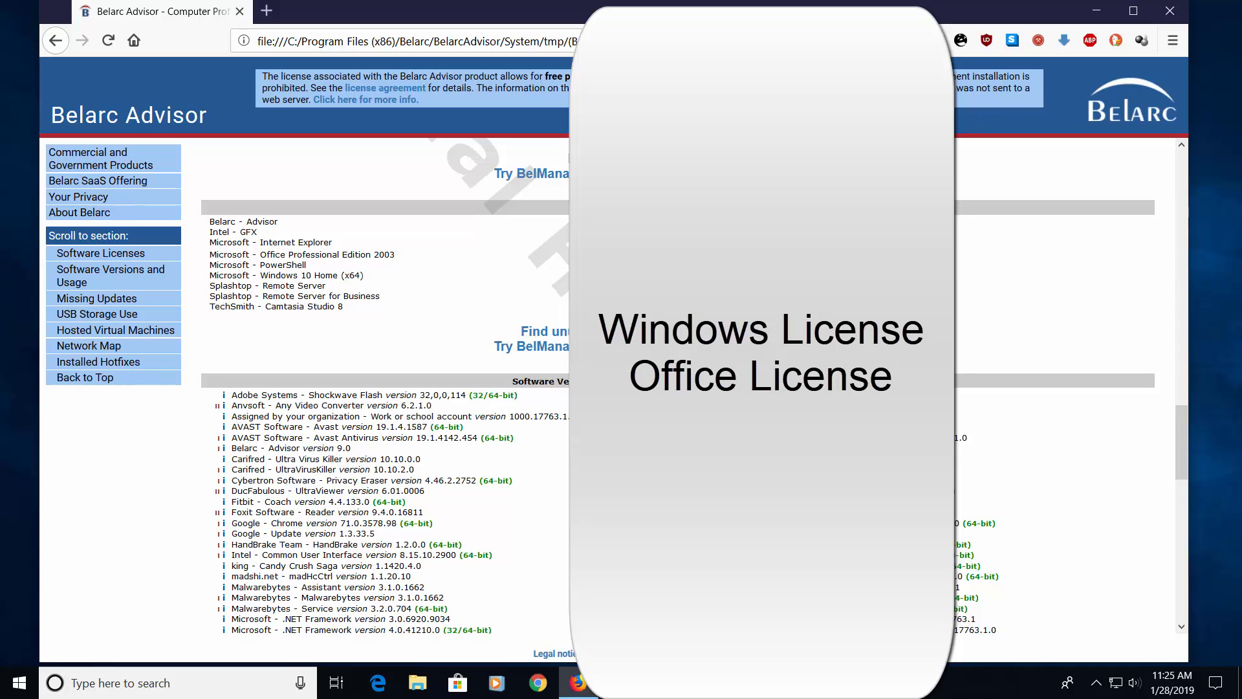
# - Jump to the Software Versions and Usage section listing installed programs
pyautogui.click(109, 274)
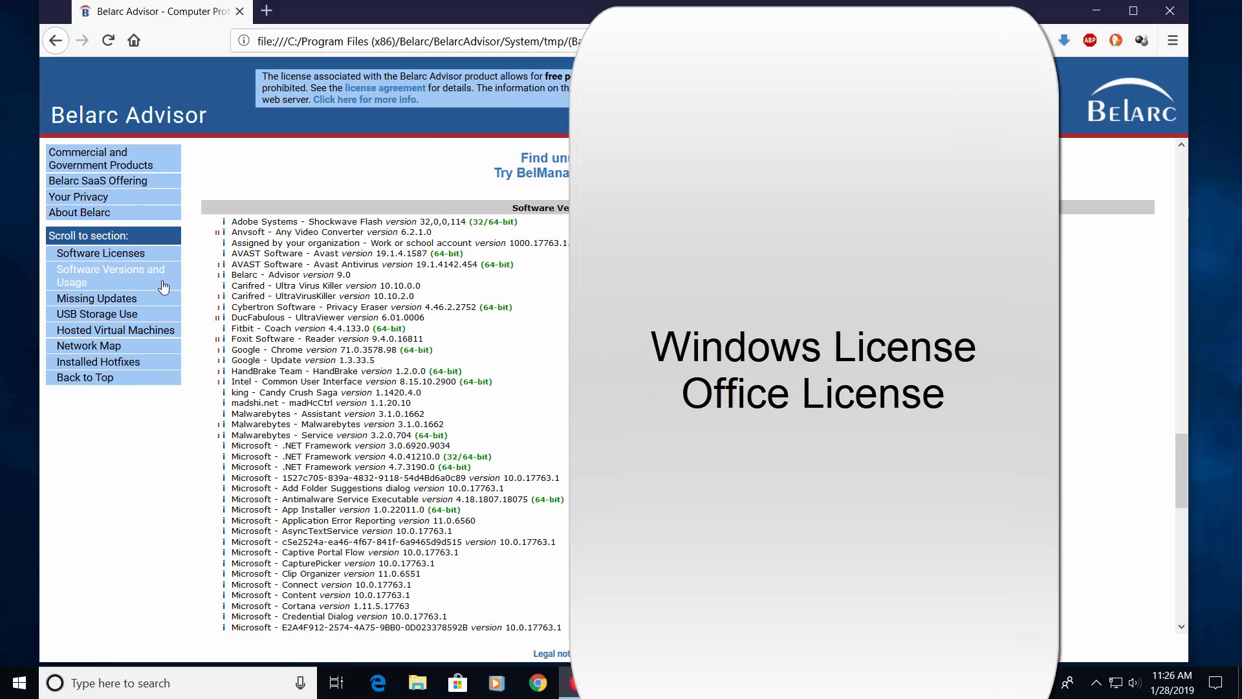